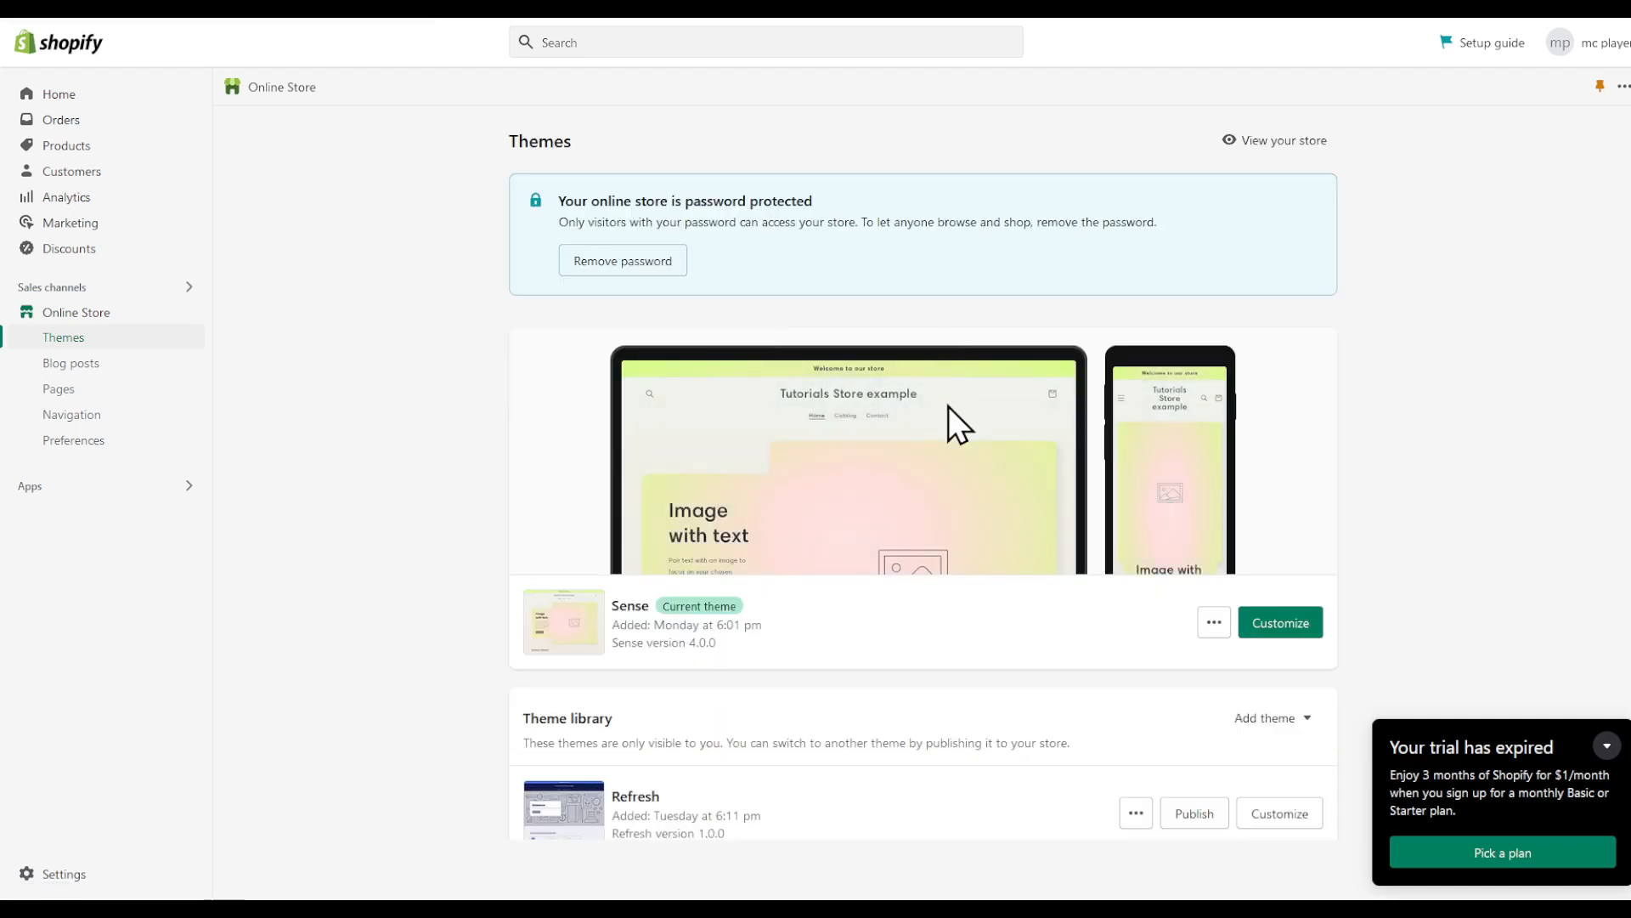
pyautogui.moveTo(394, 414)
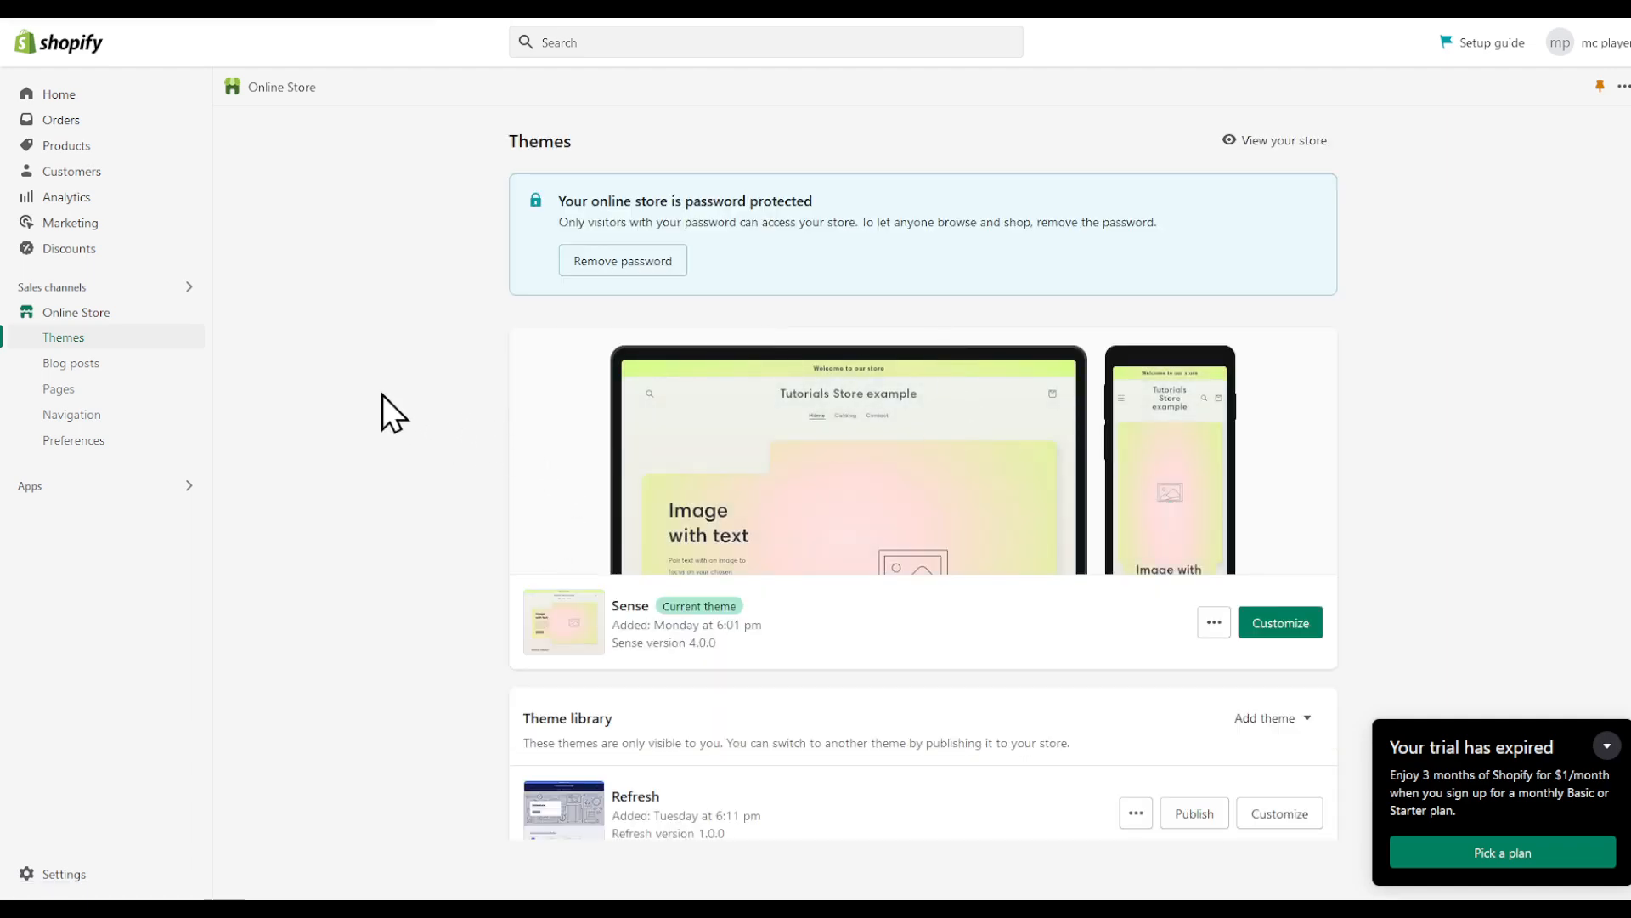
pyautogui.moveTo(375, 417)
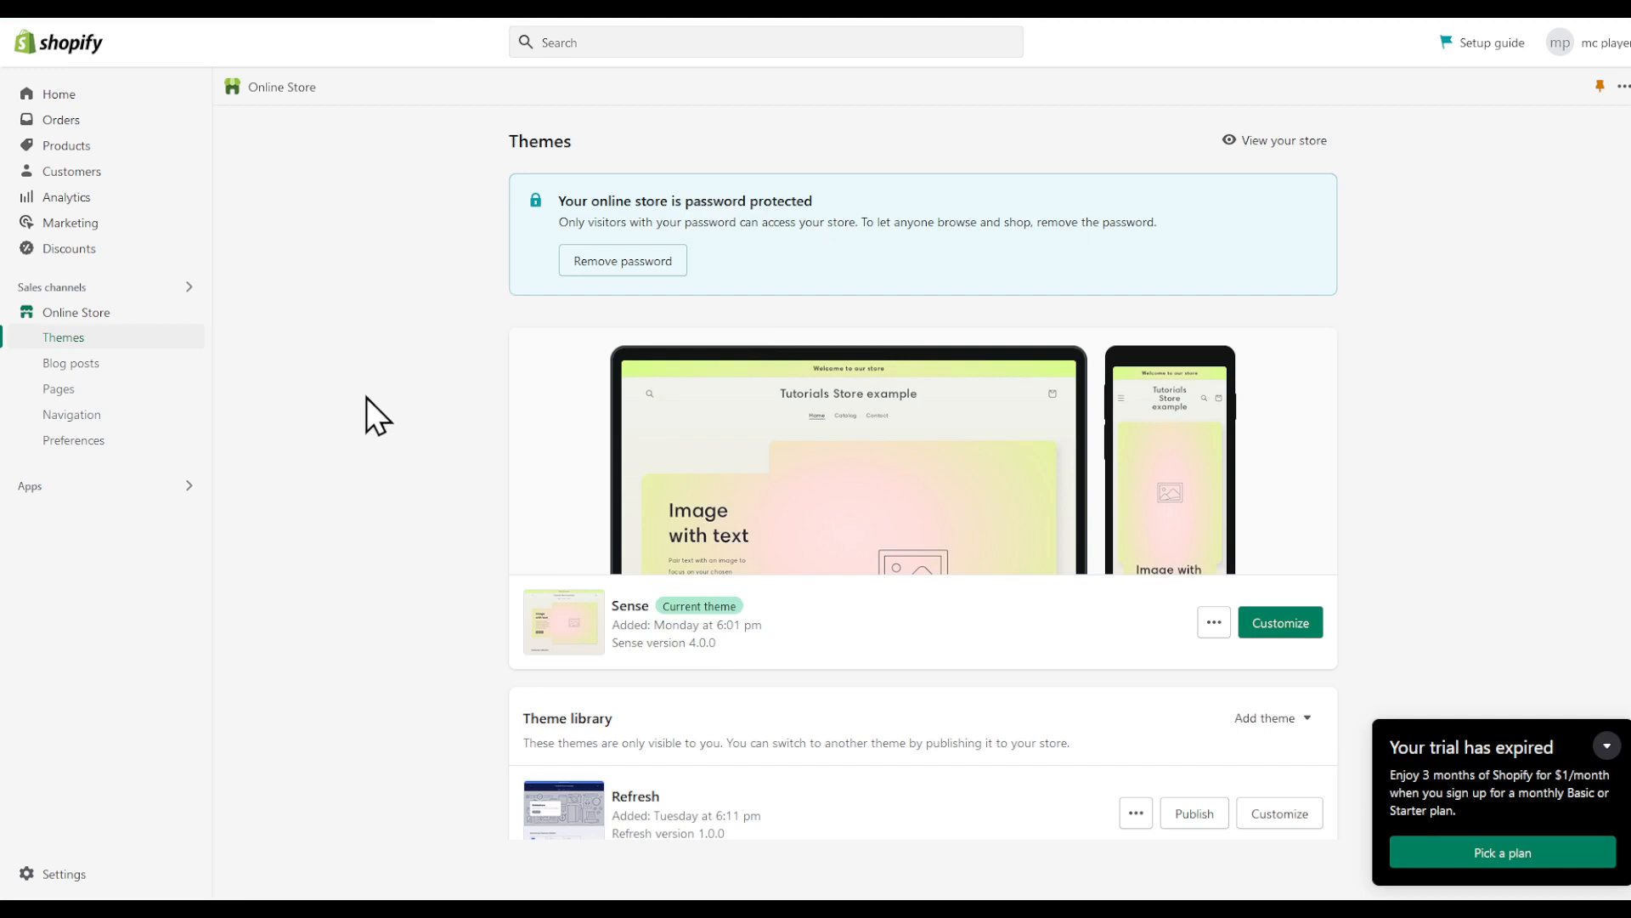
# Step: Go to Products and open the Short Sleeve t-shirt product page
pyautogui.click(66, 144)
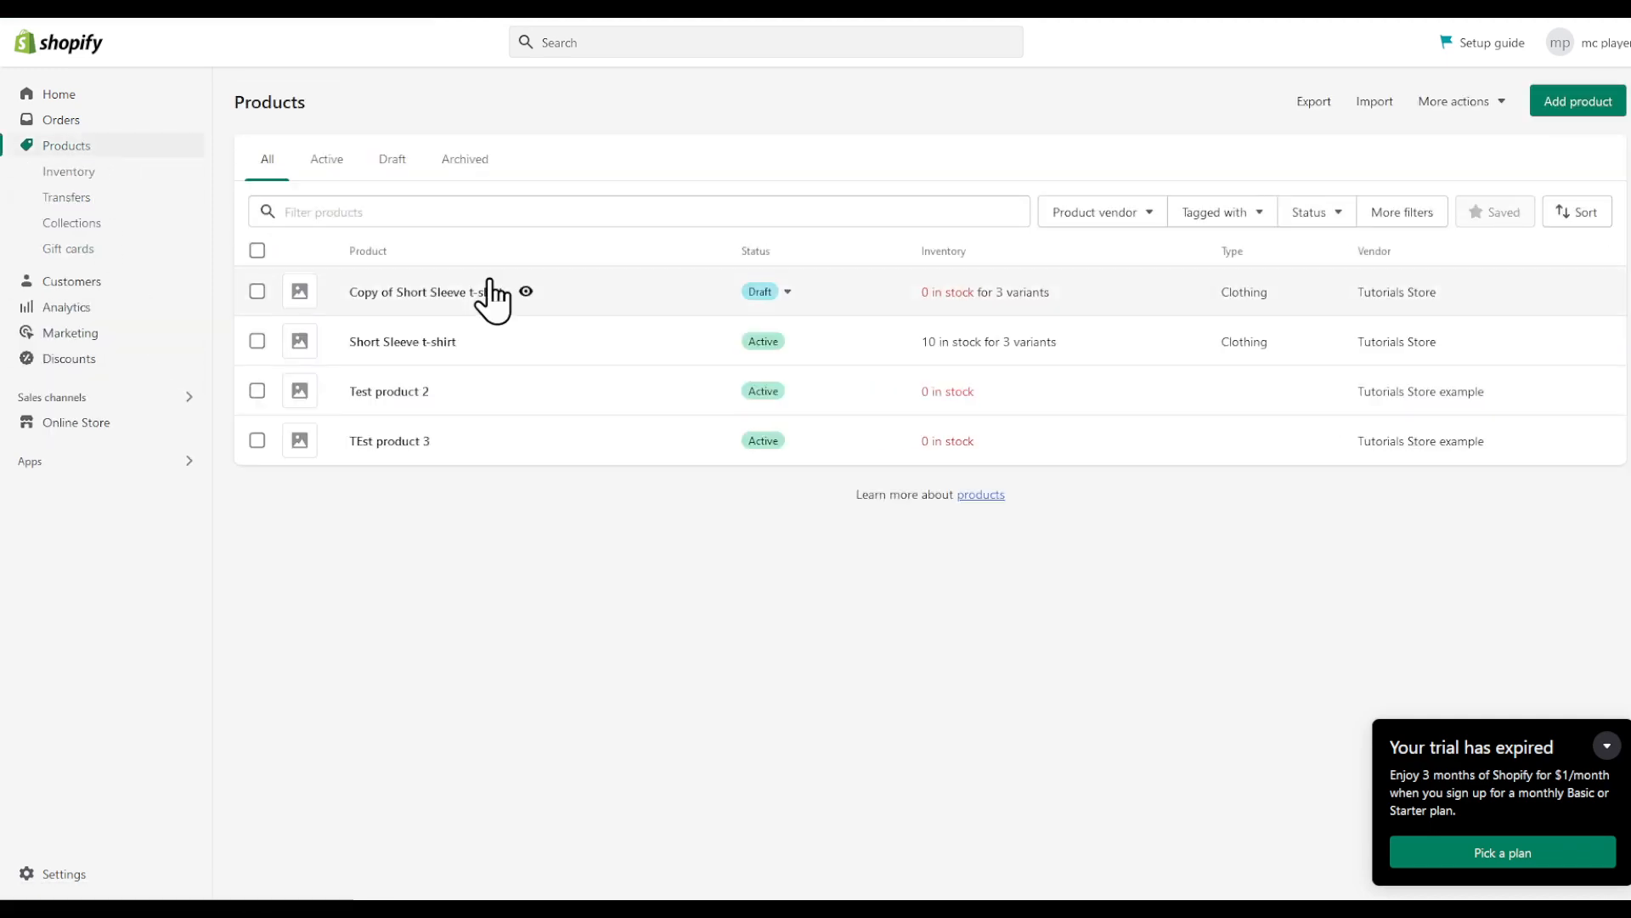
pyautogui.moveTo(562, 356)
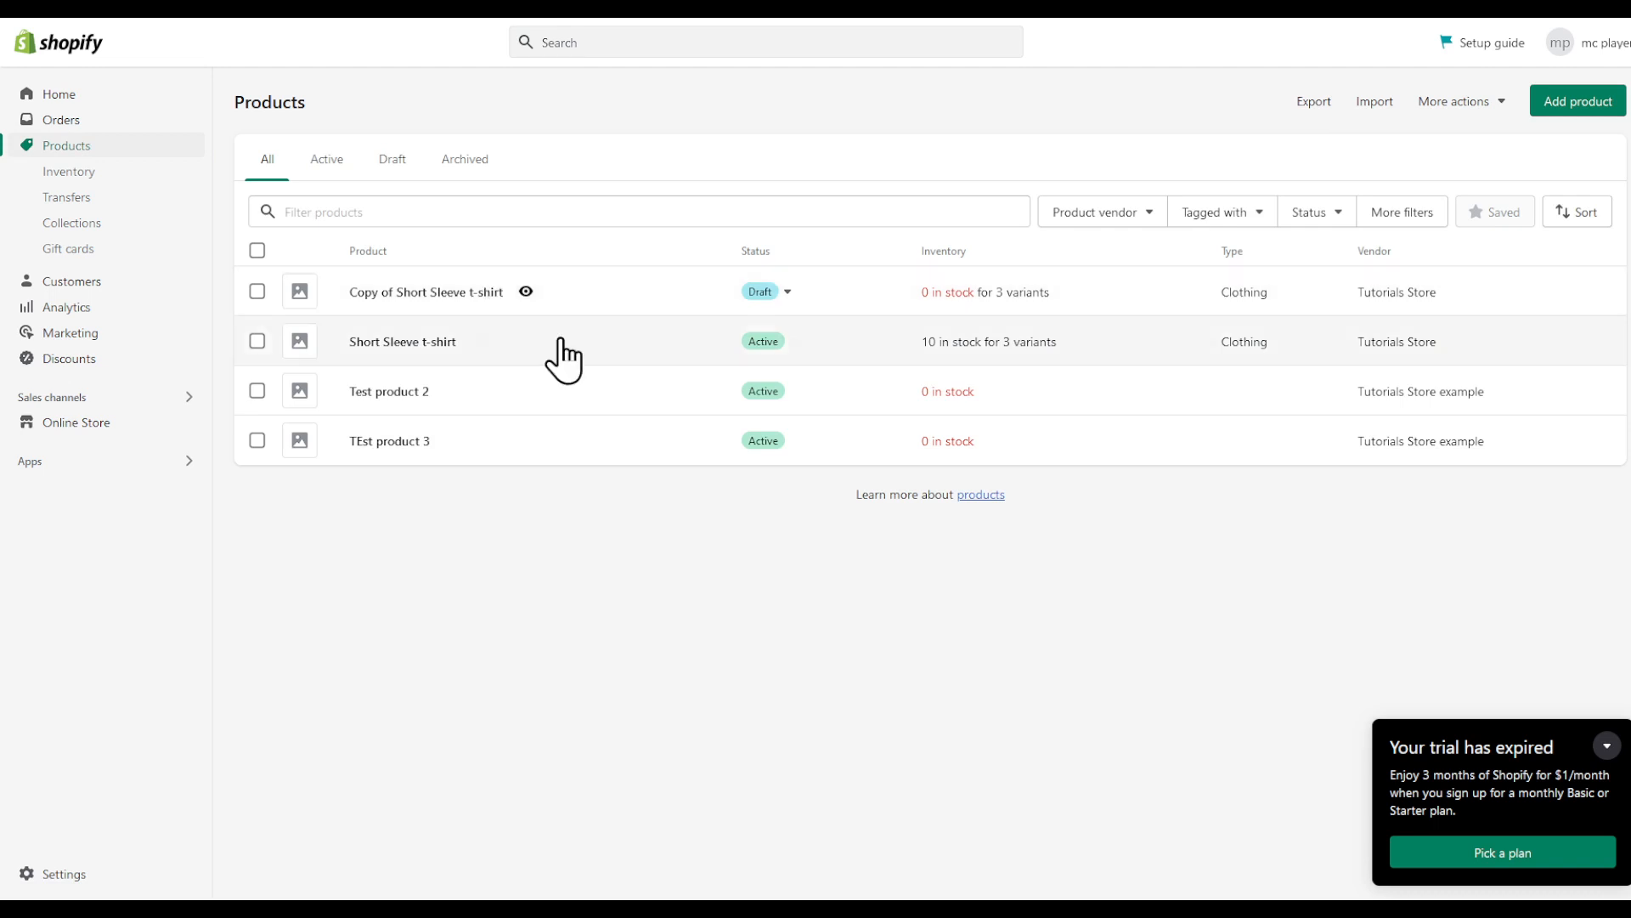
pyautogui.moveTo(397, 343)
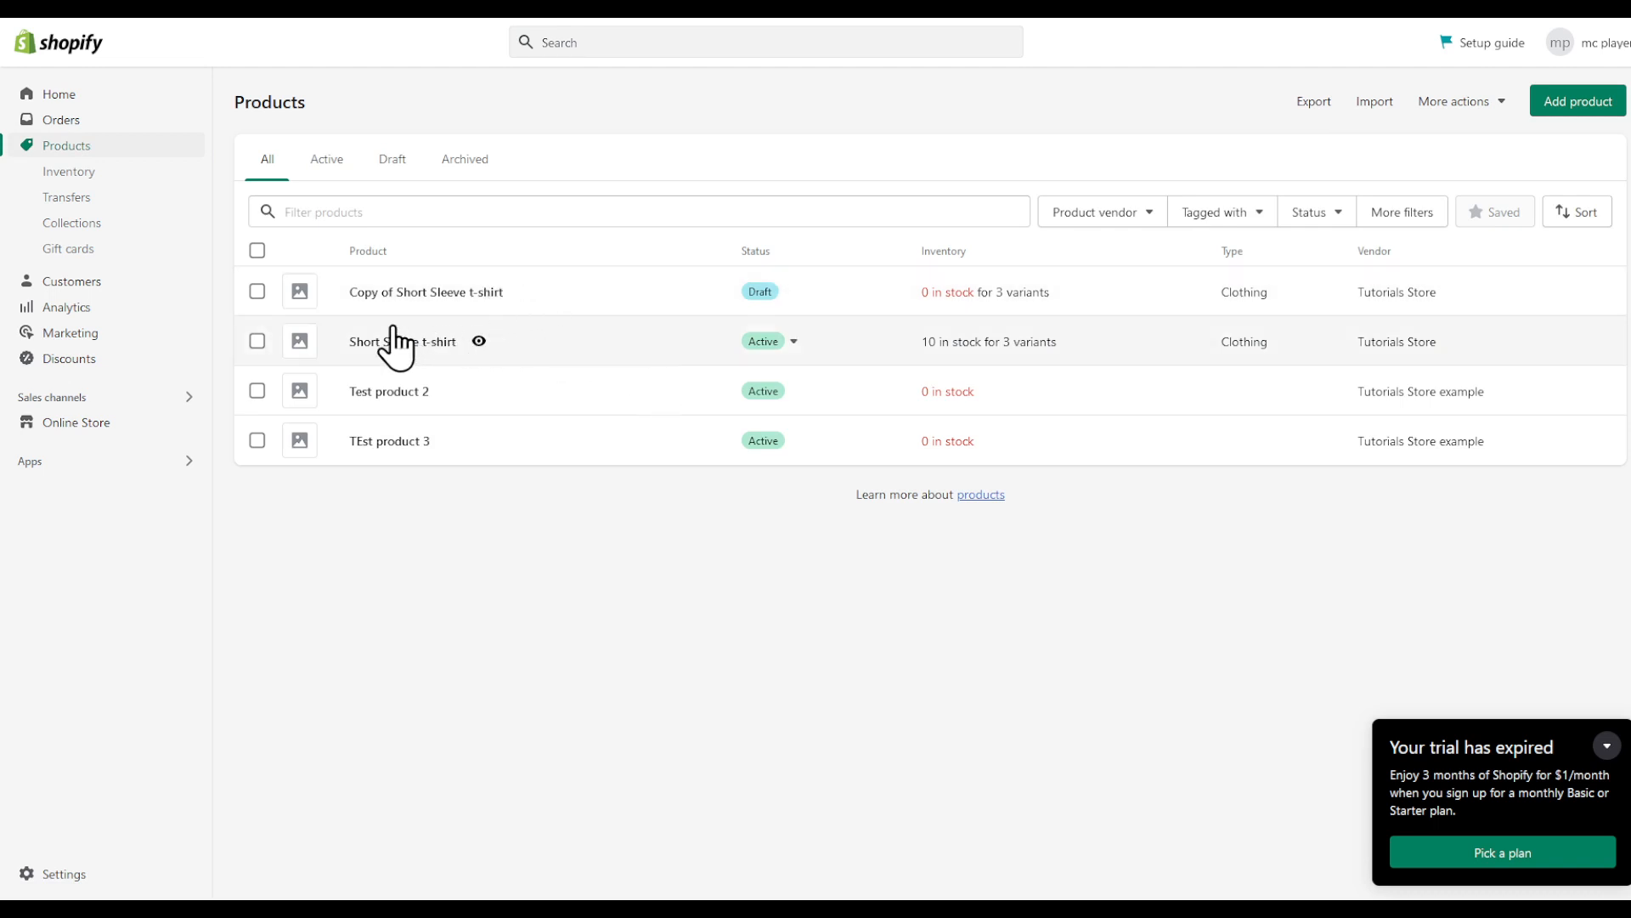
pyautogui.click(402, 341)
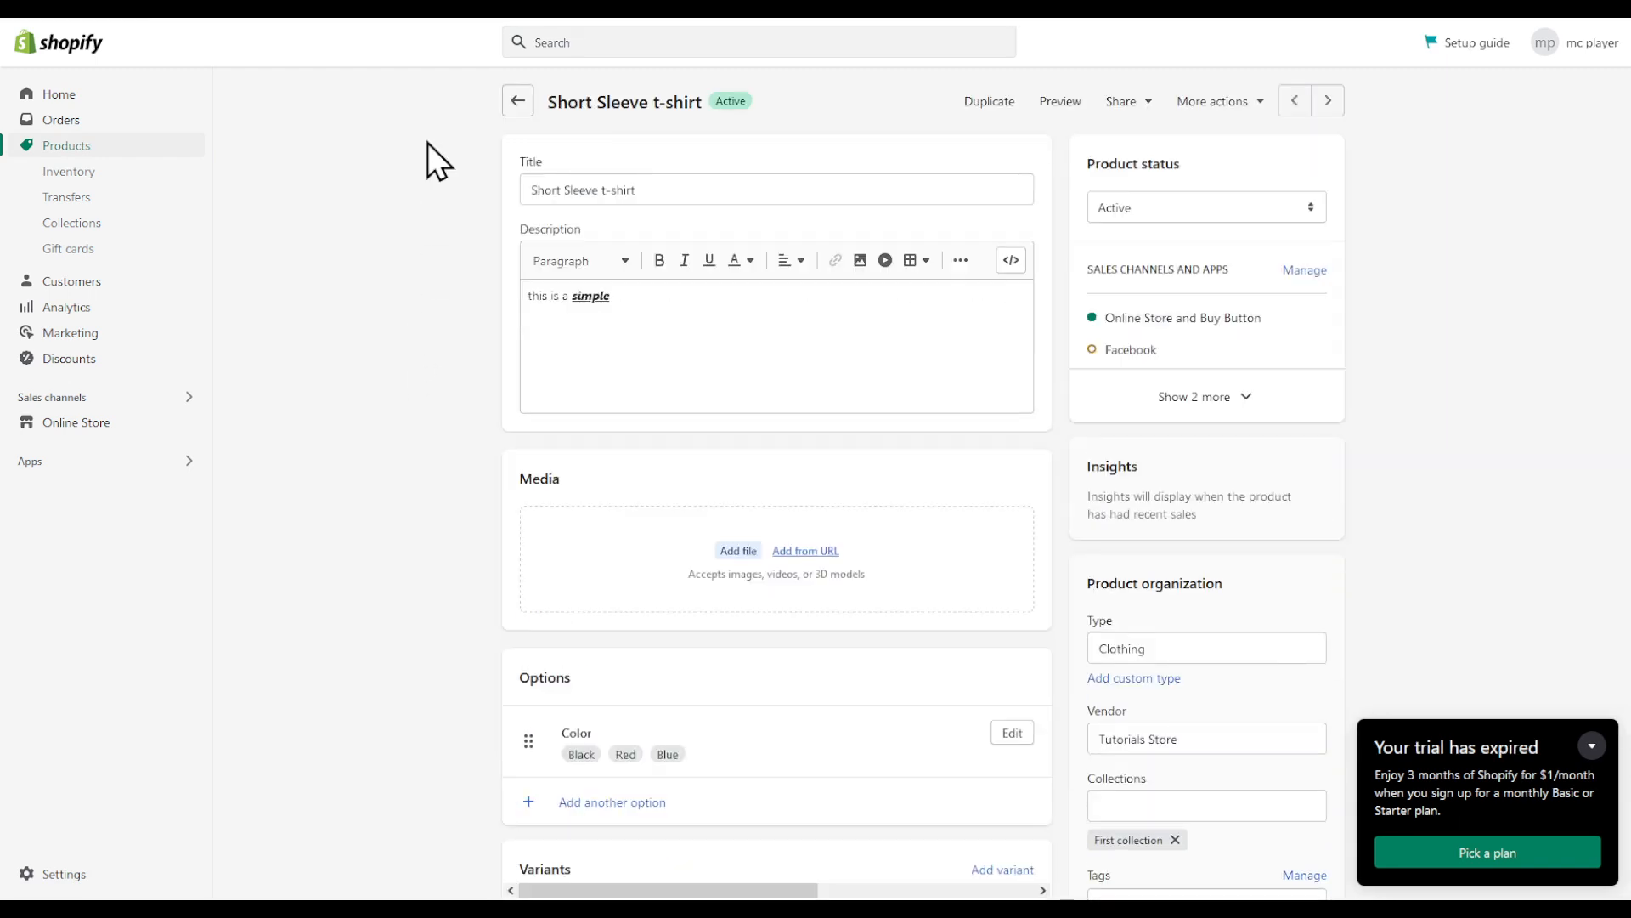
pyautogui.moveTo(427, 111)
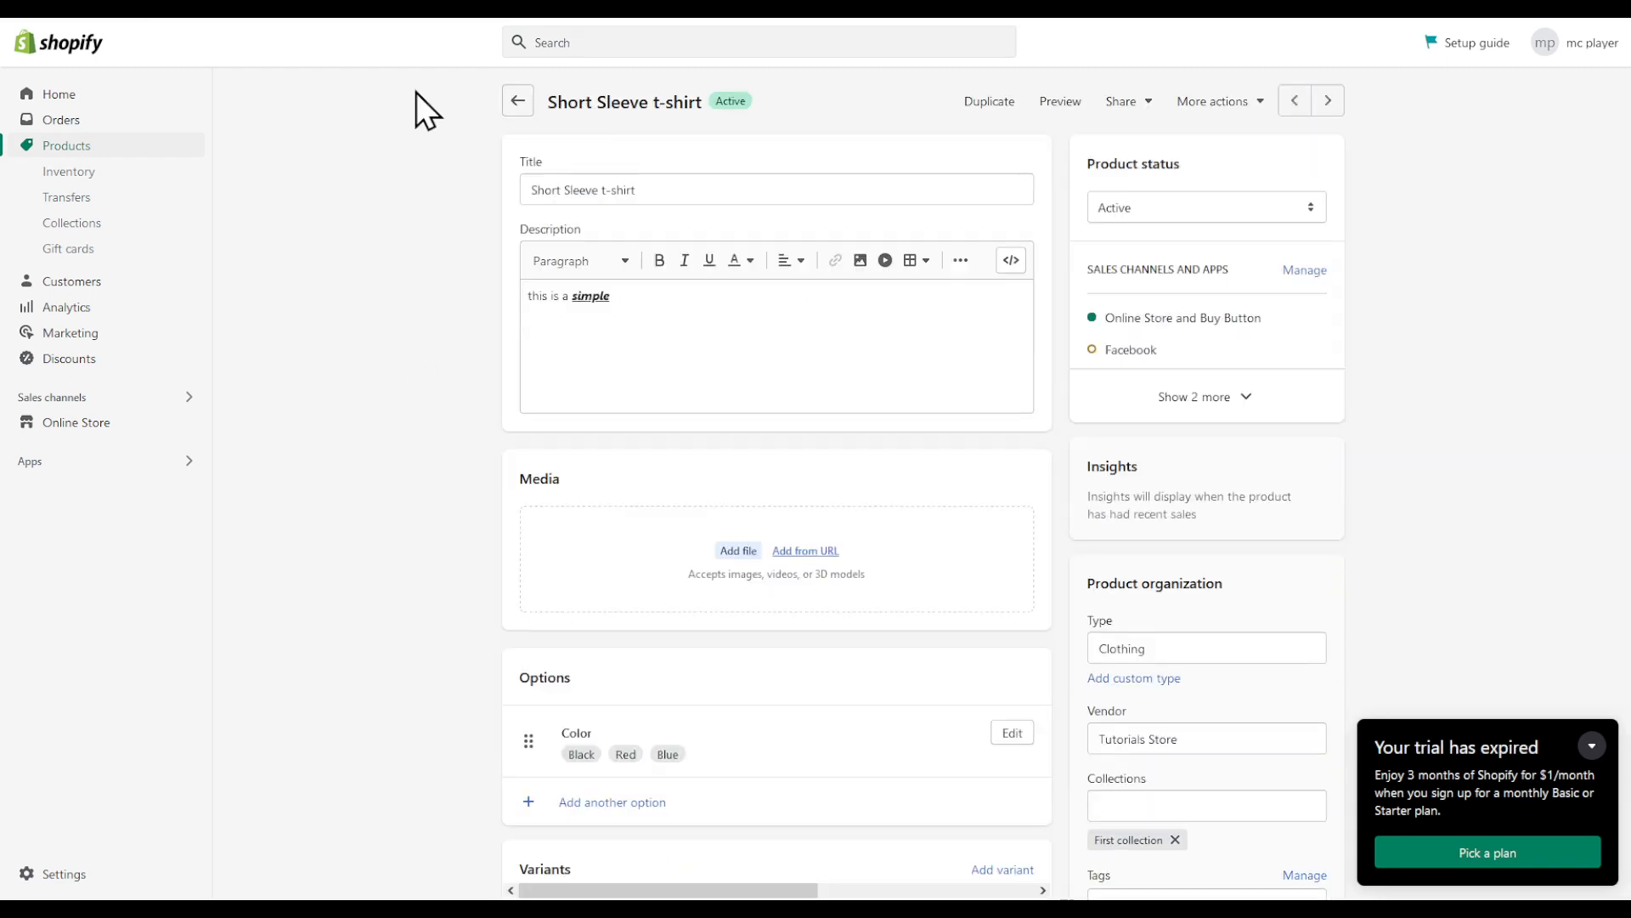
# Step: Search the store for "product id" and open the TEst product 3 result
pyautogui.scroll(-3)
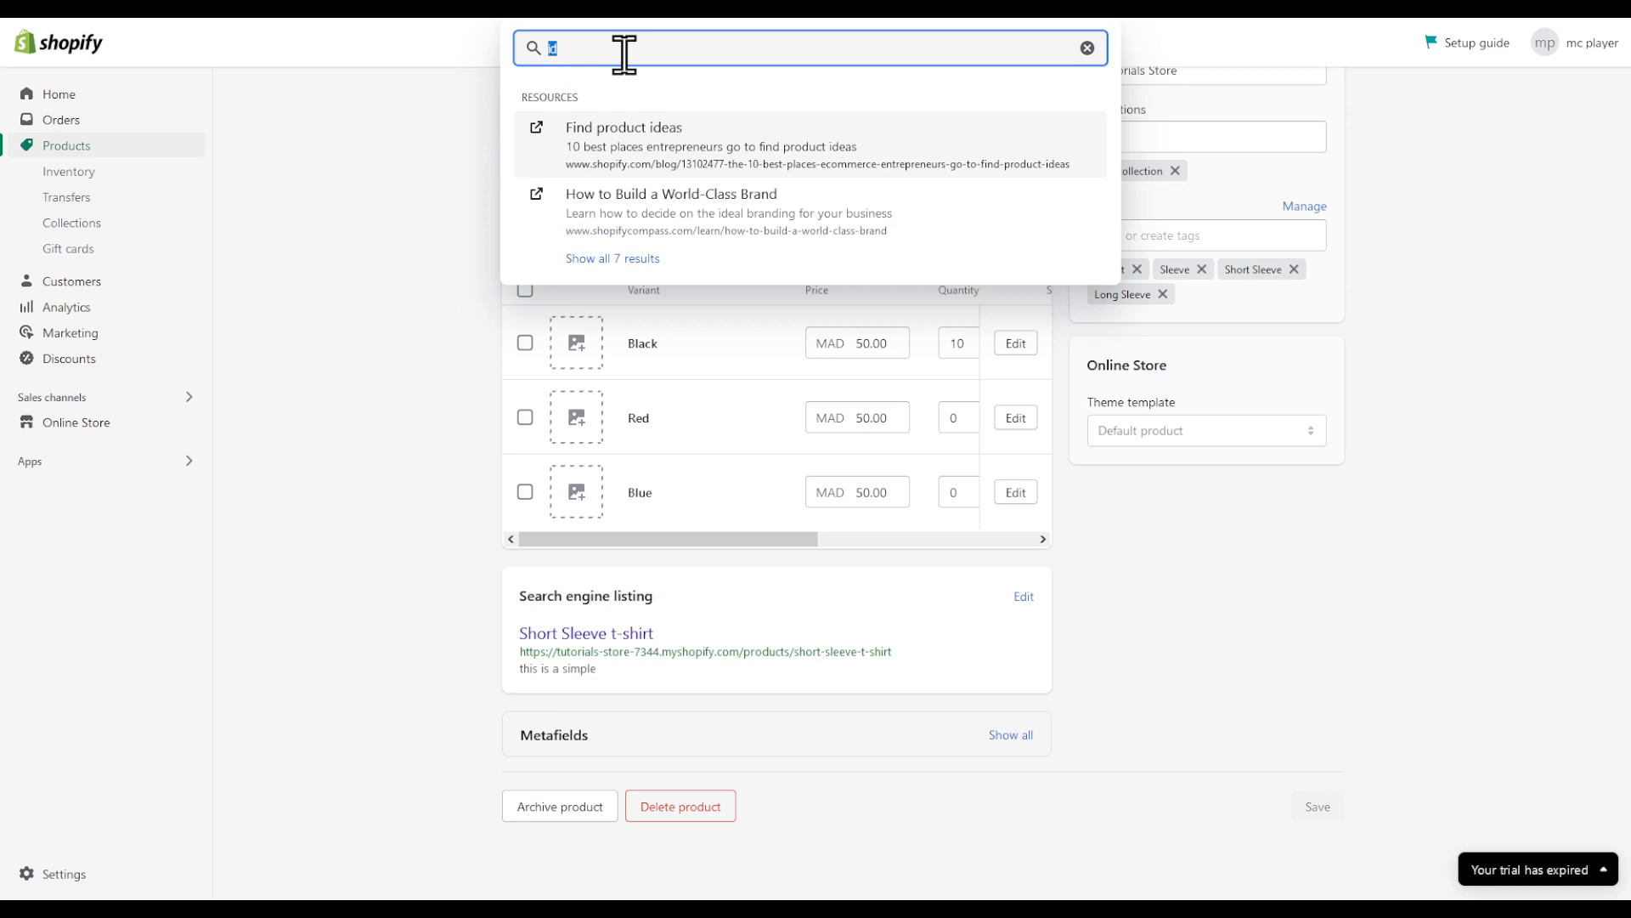
pyautogui.write('product id')
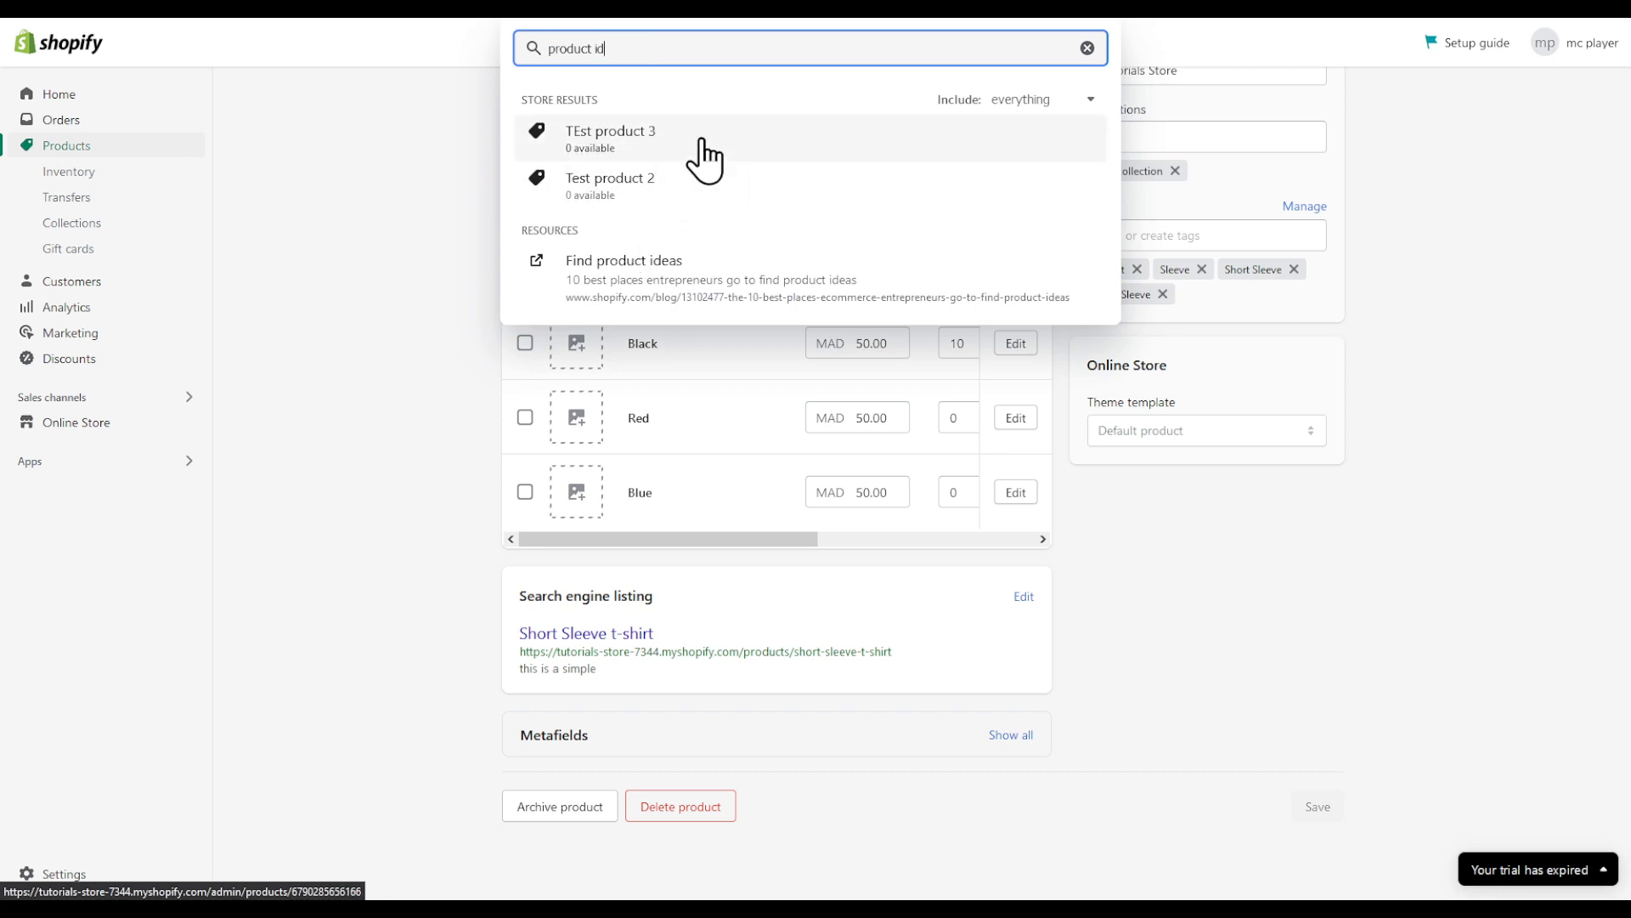
pyautogui.click(611, 139)
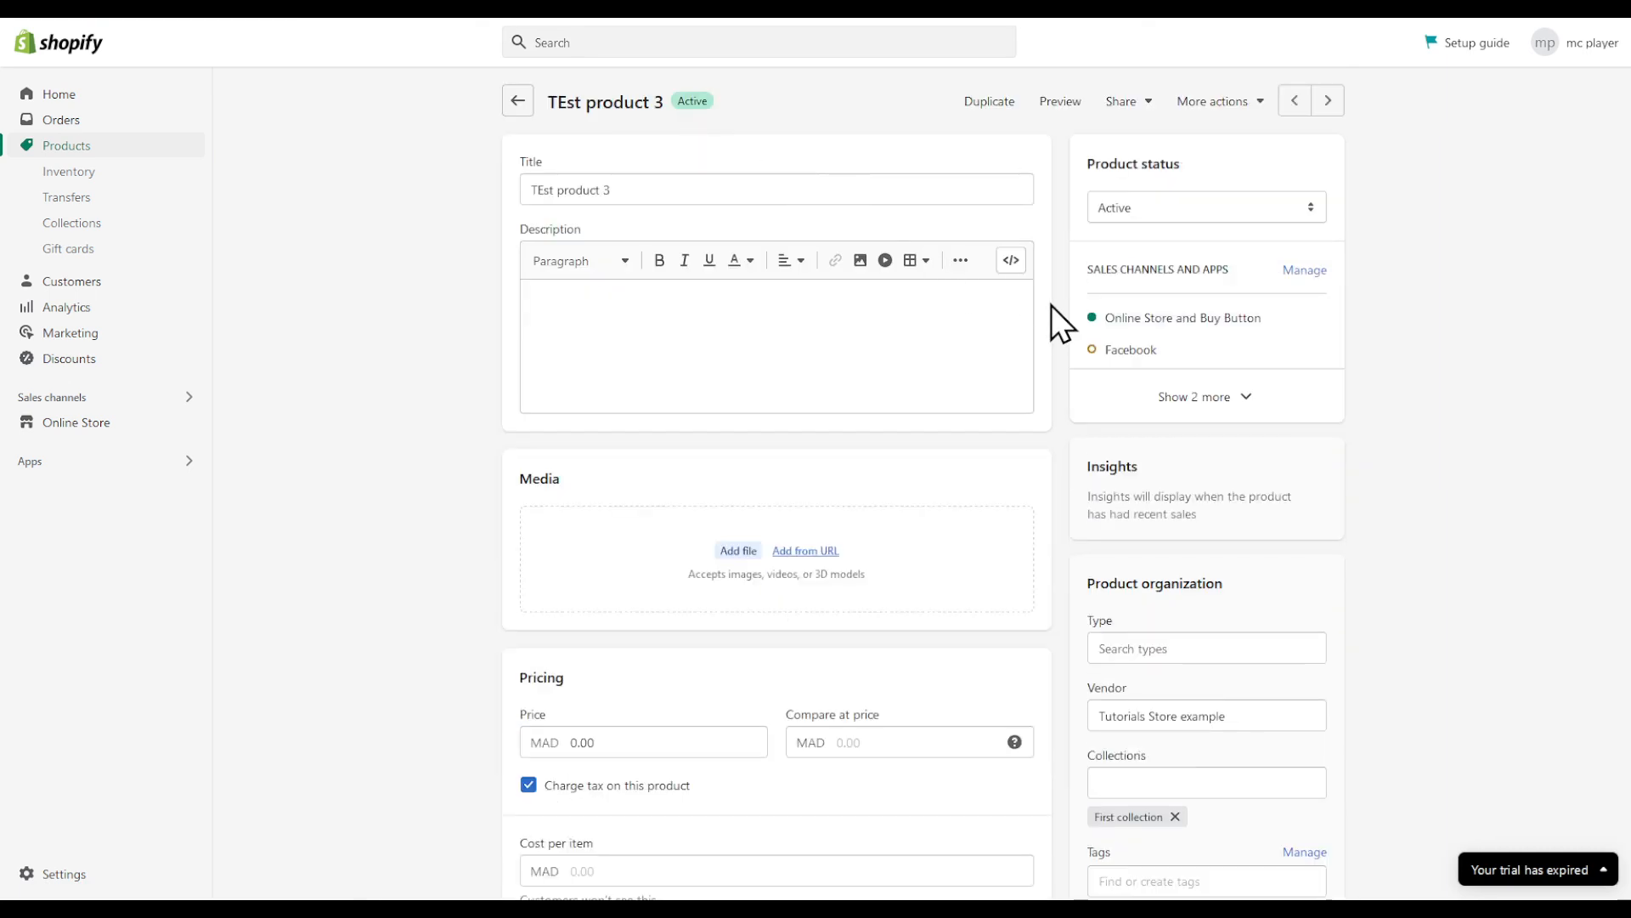
pyautogui.moveTo(1144, 380)
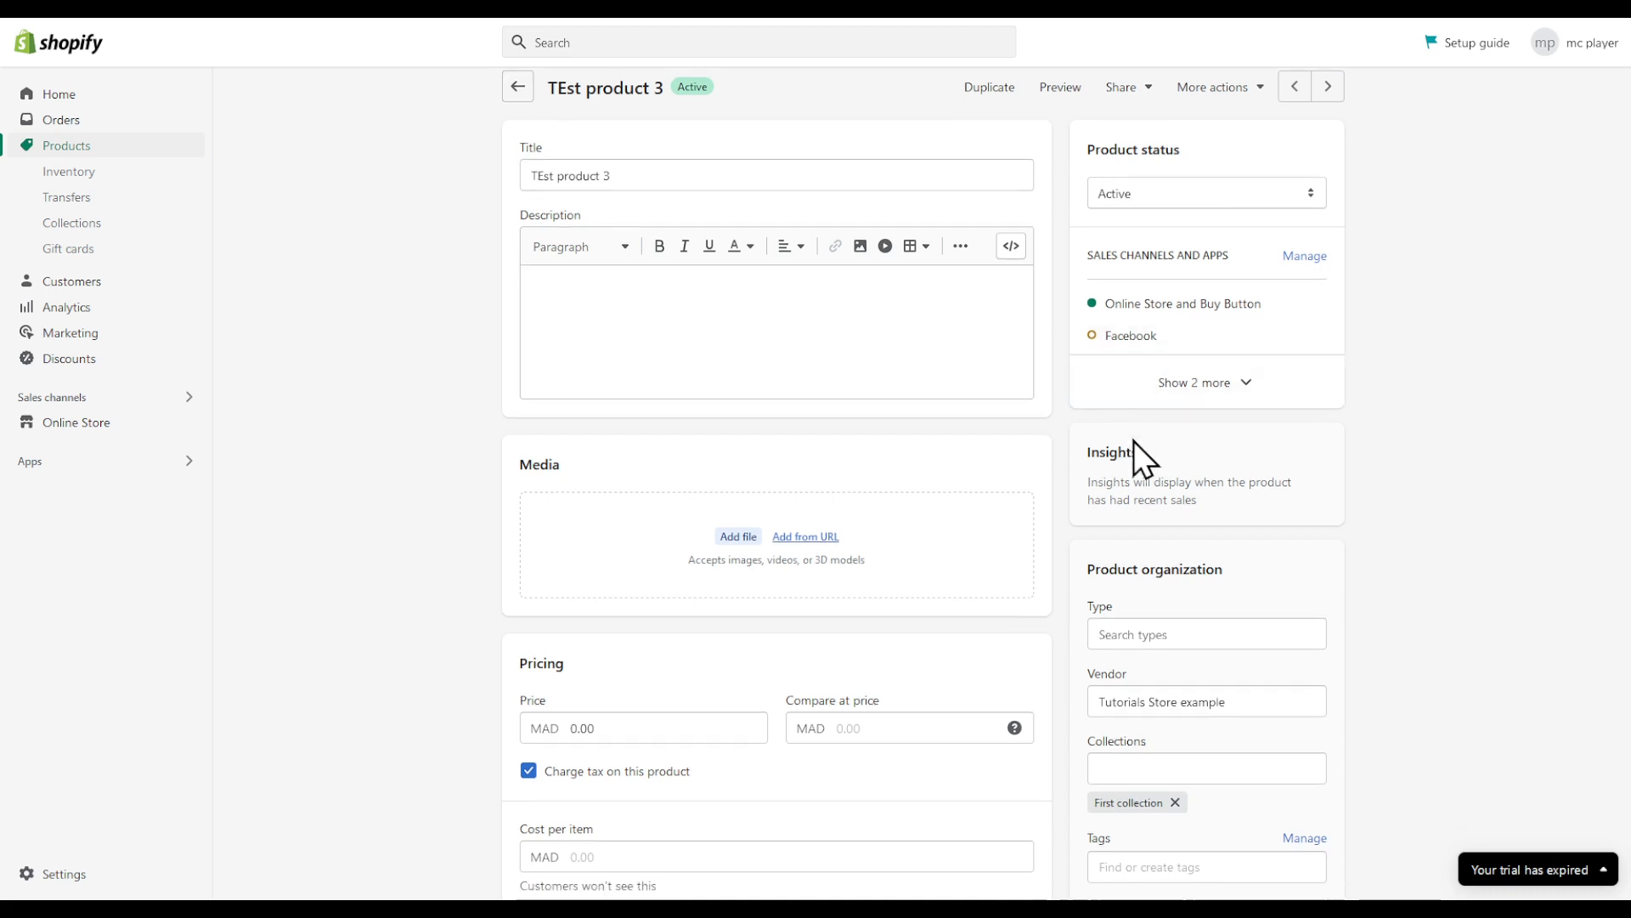
# Step: Review TEst product 3's inventory, shipping and options sections, then return to Products
pyautogui.scroll(-3)
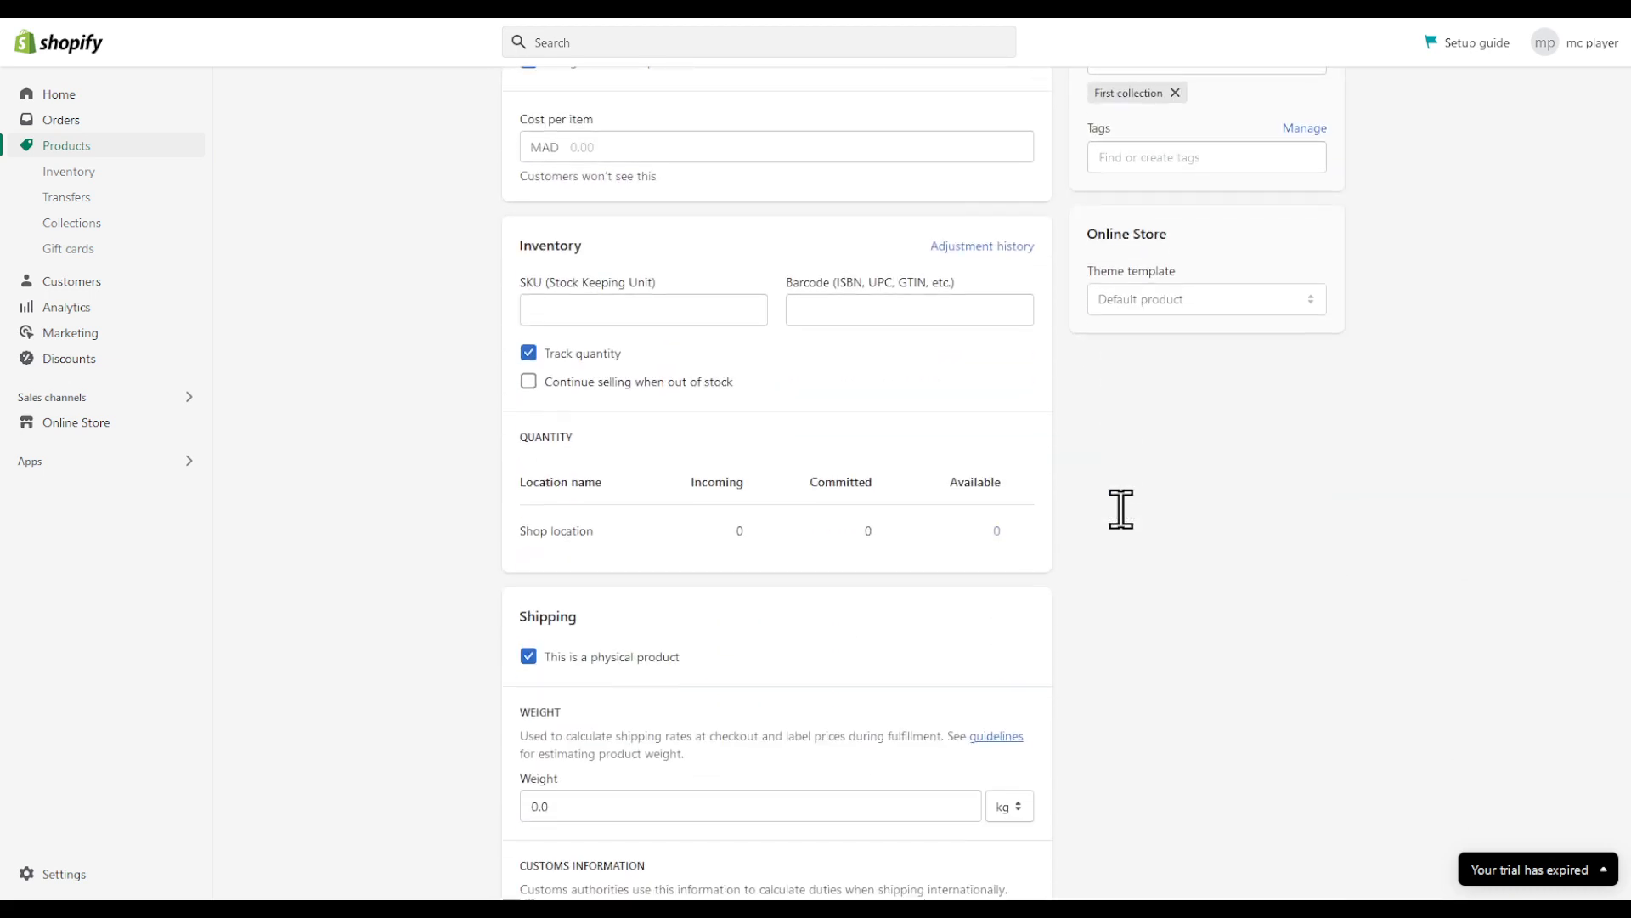
pyautogui.scroll(-3)
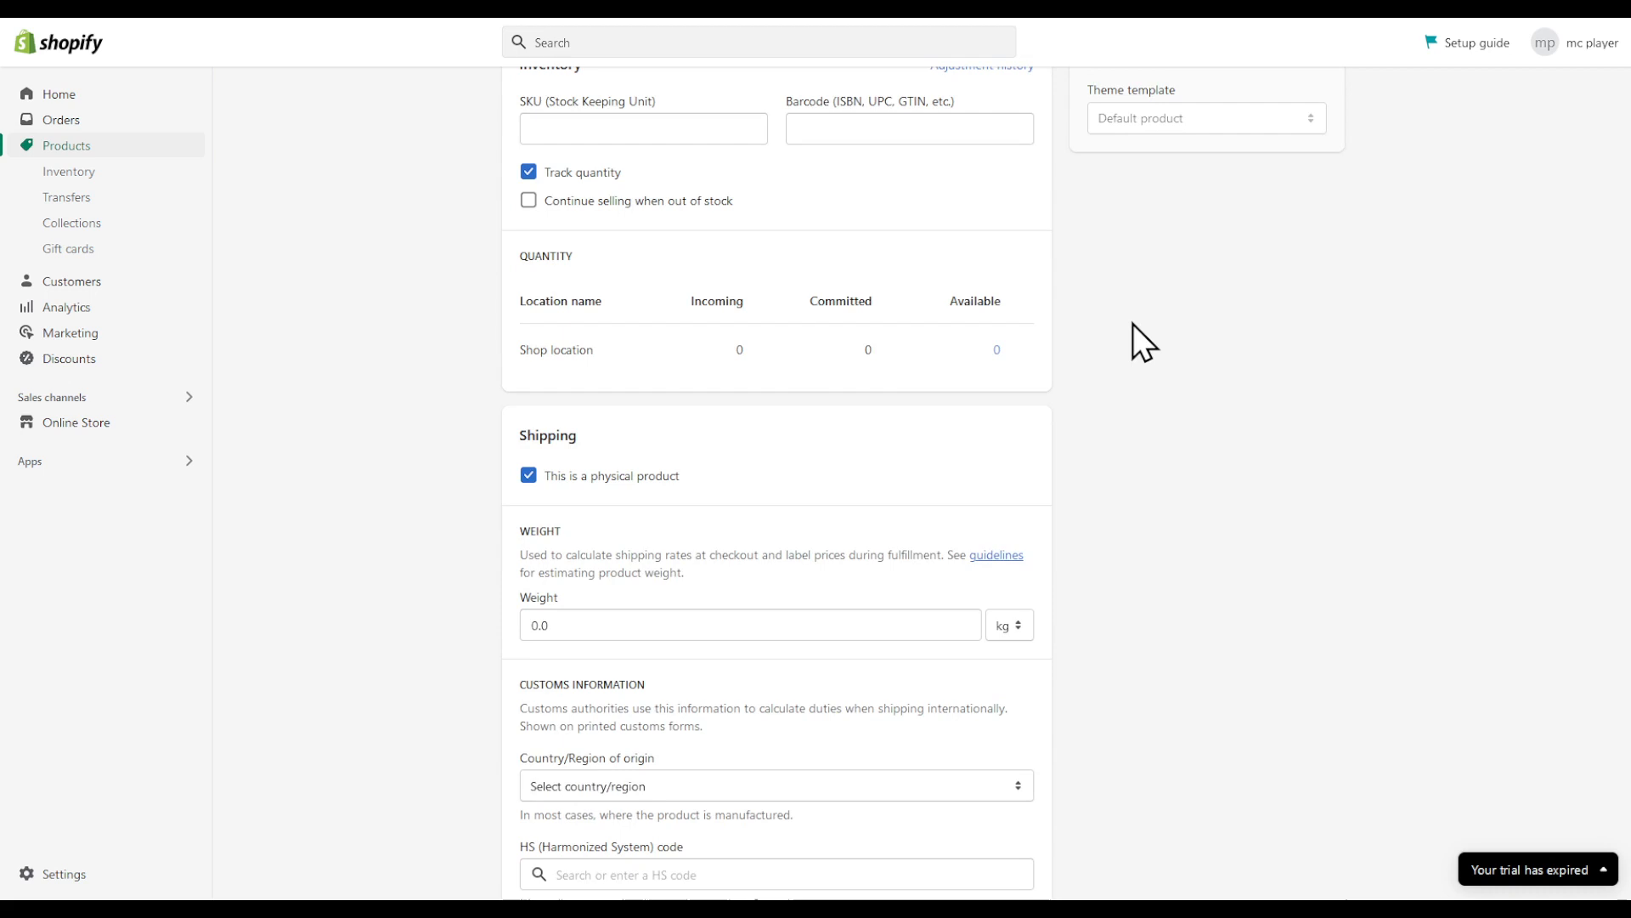
pyautogui.scroll(3)
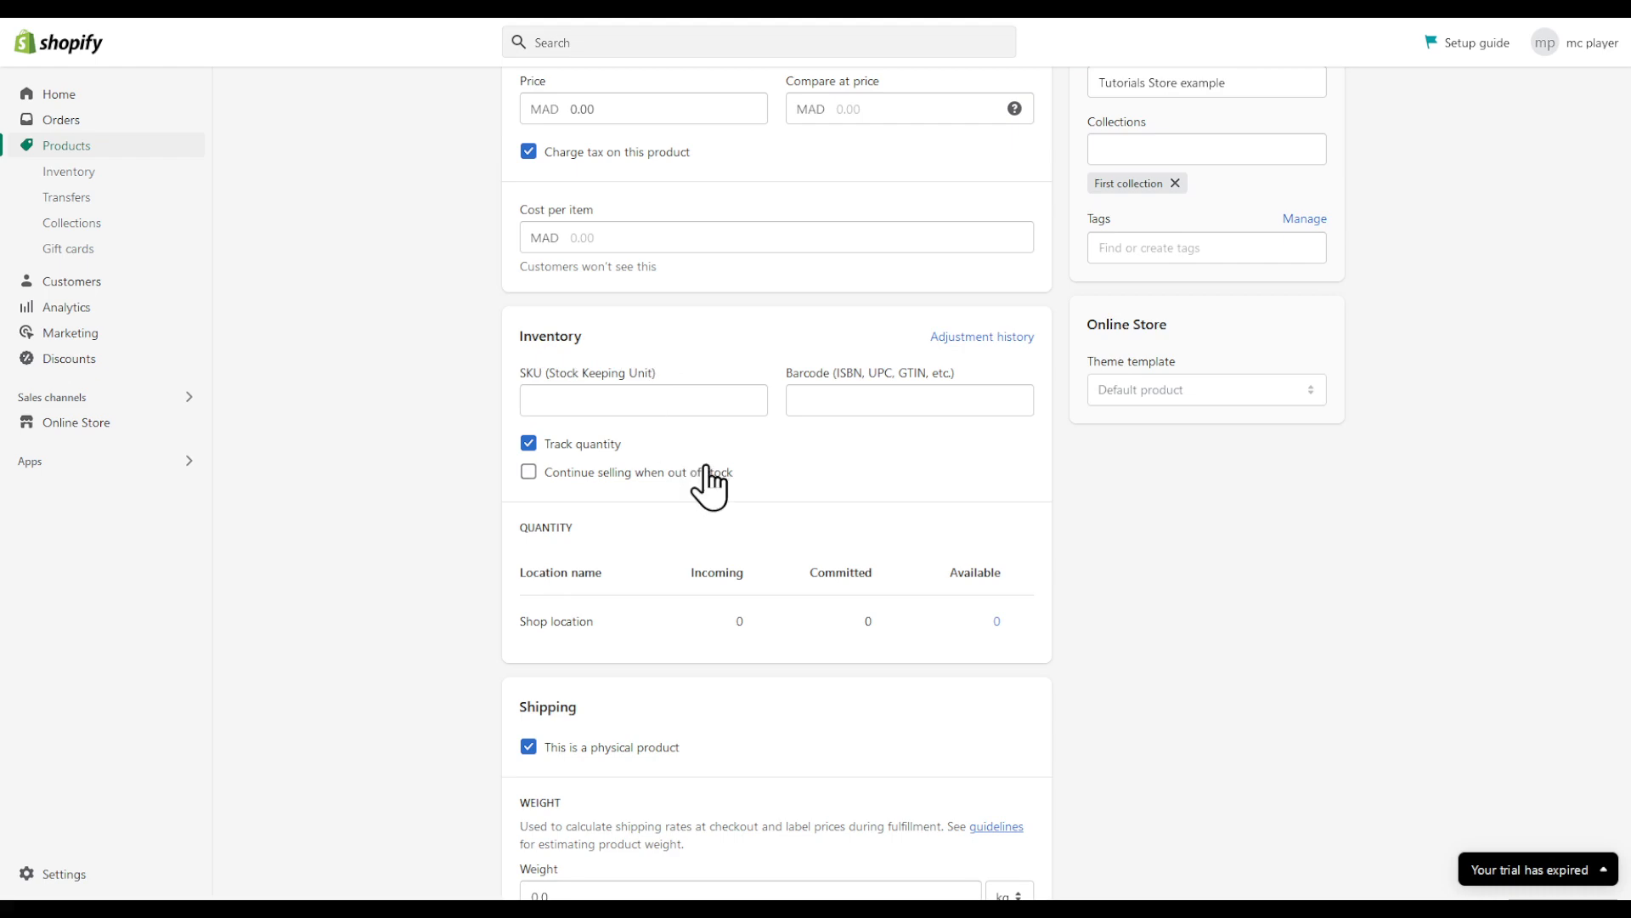
pyautogui.scroll(-3)
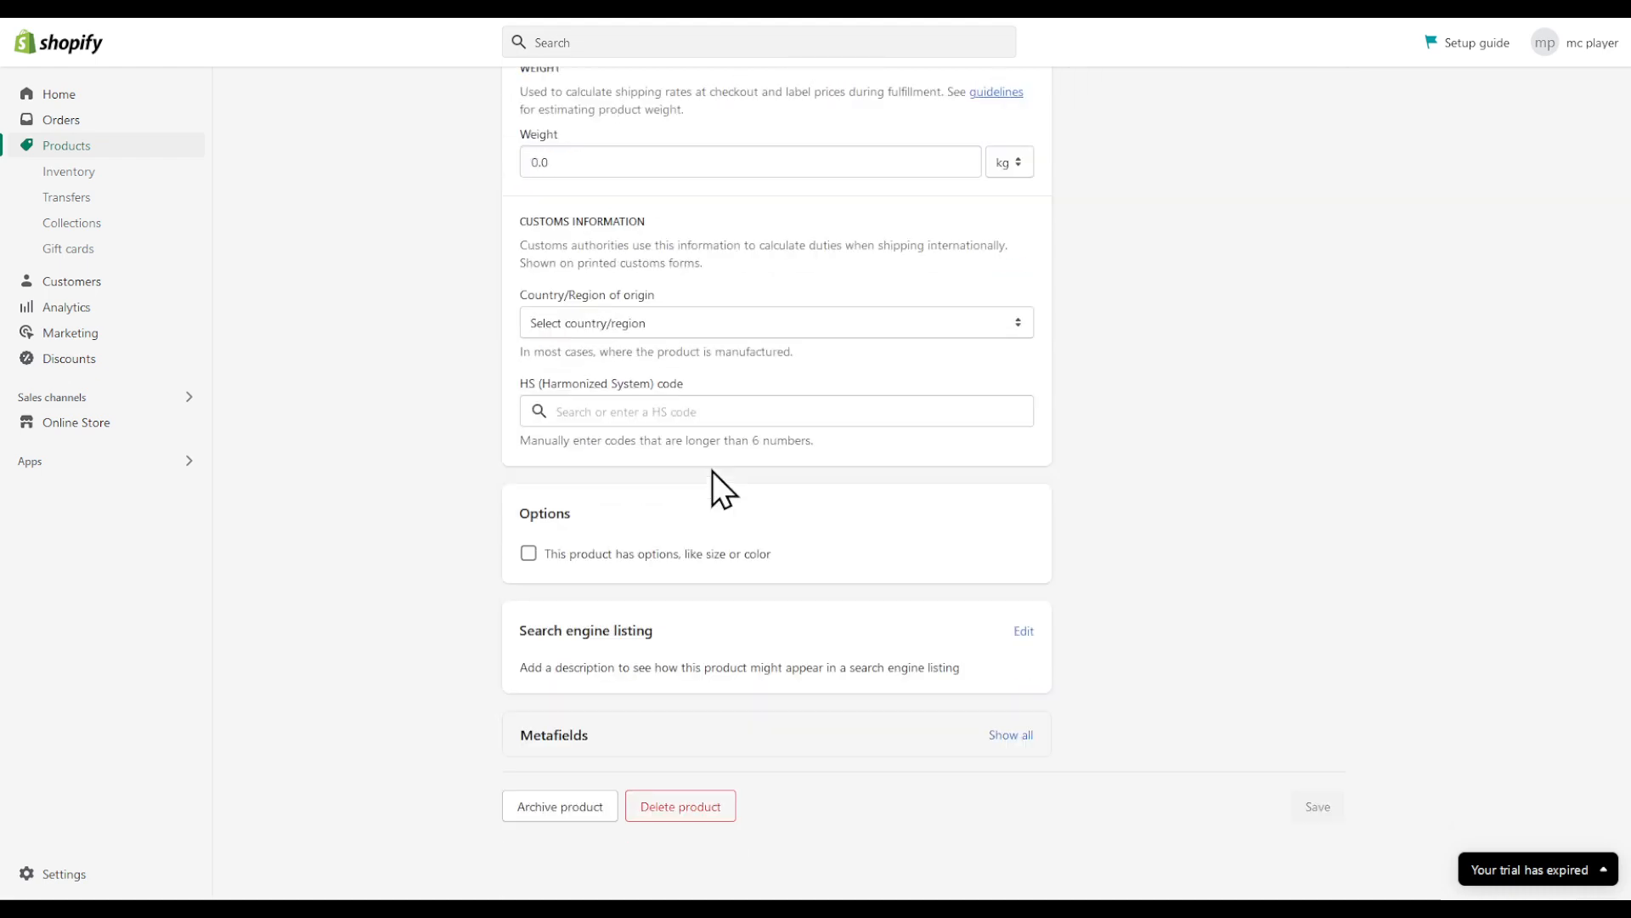
pyautogui.scroll(3)
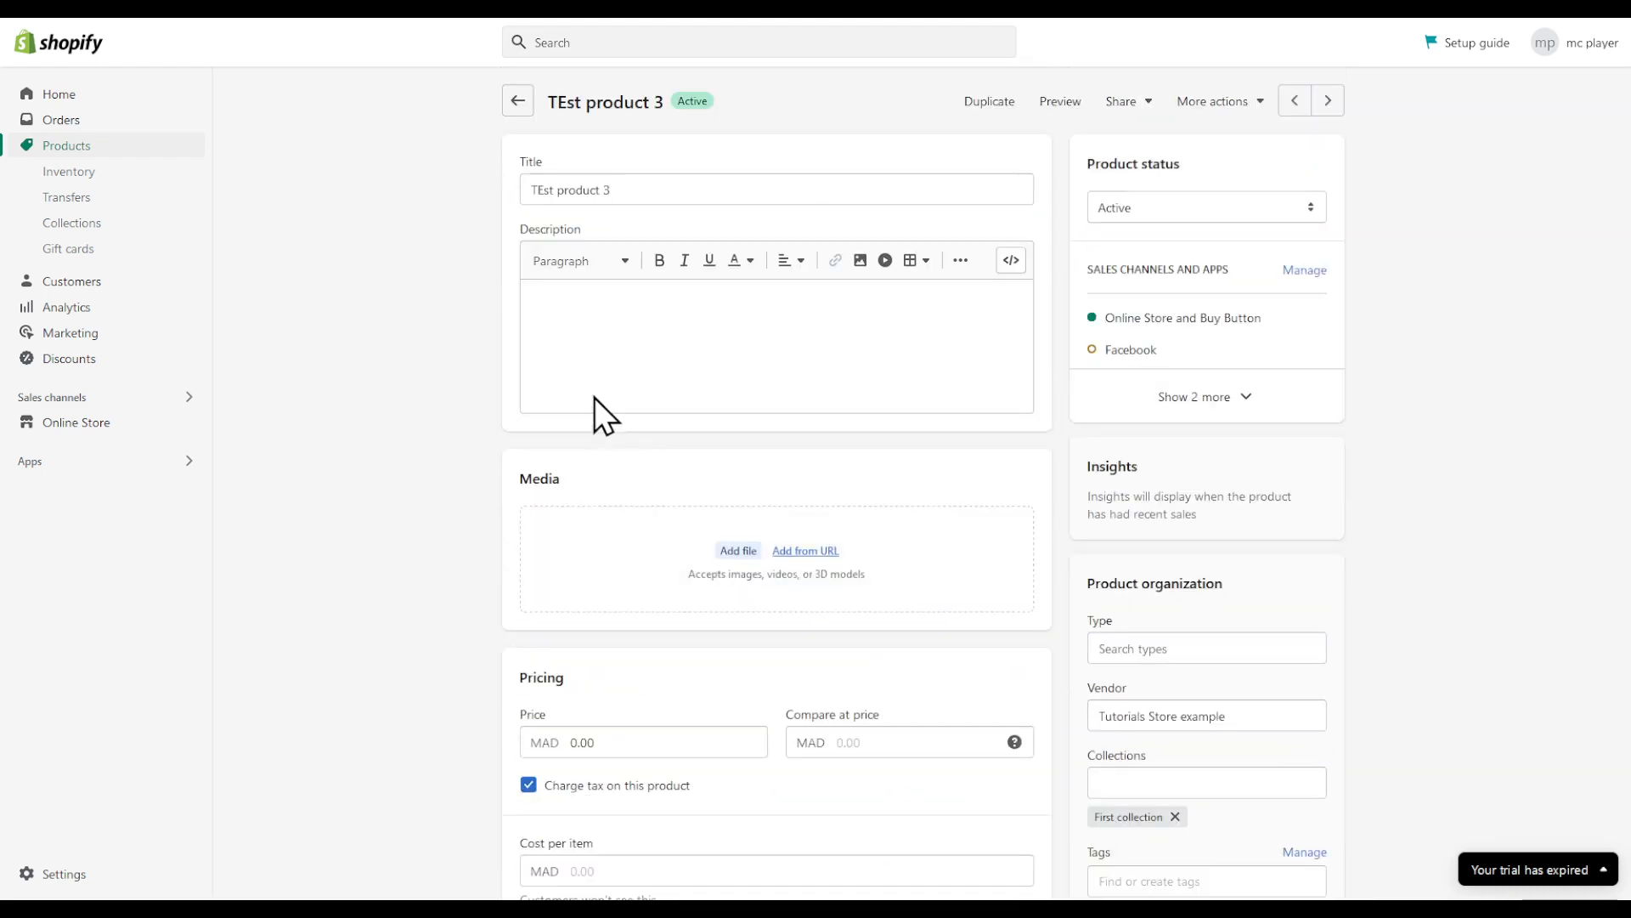
pyautogui.click(518, 101)
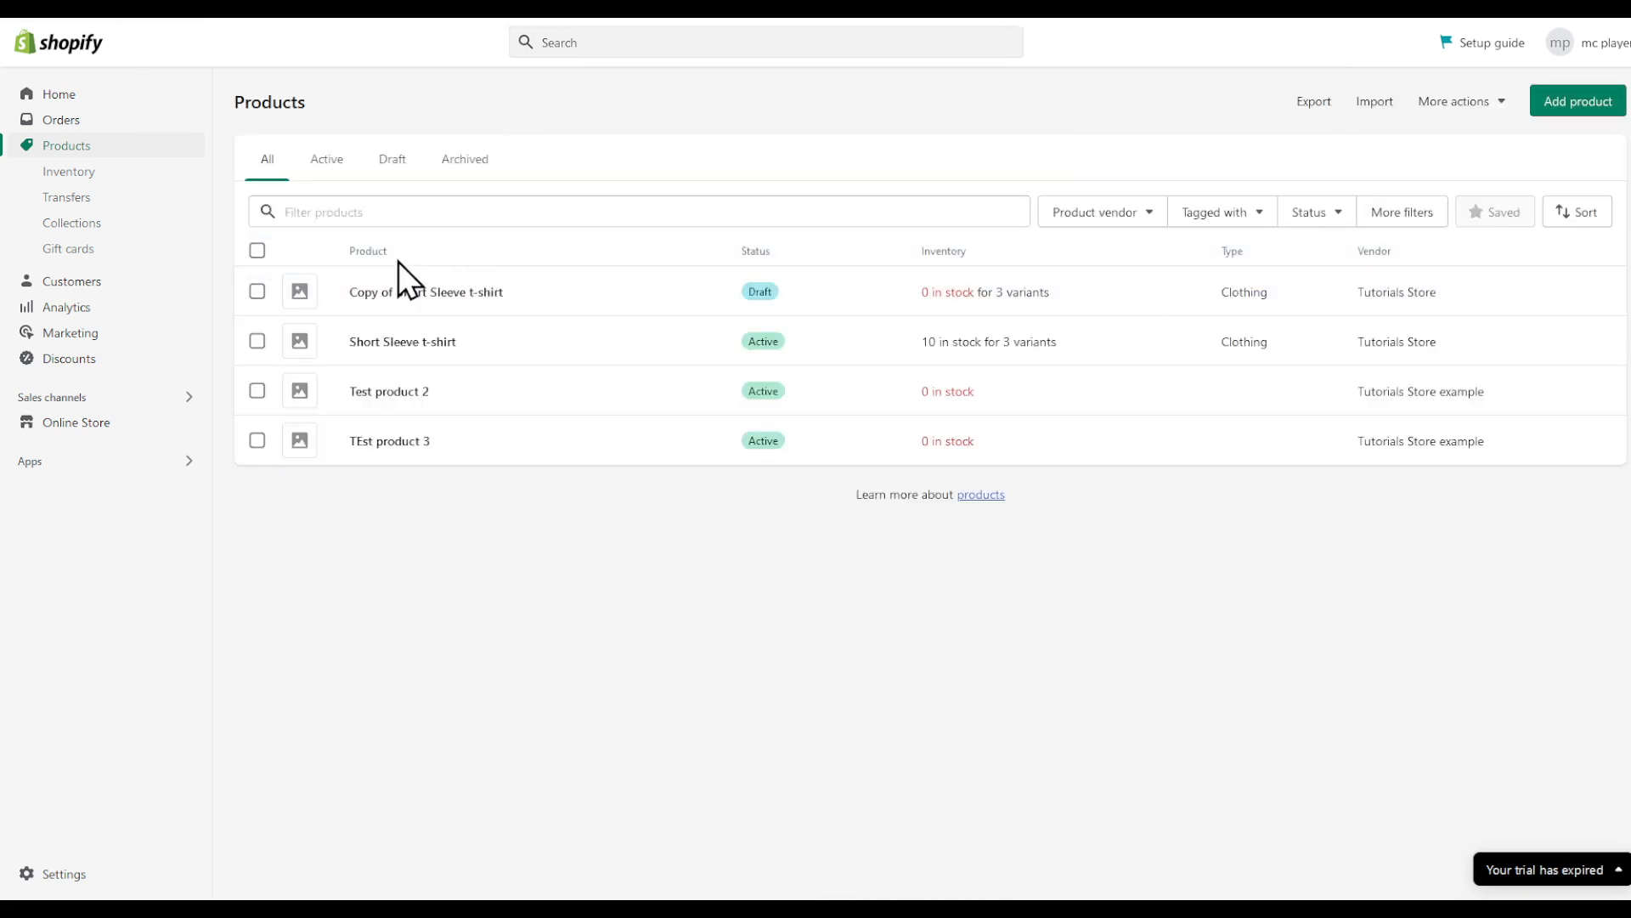
pyautogui.moveTo(286, 312)
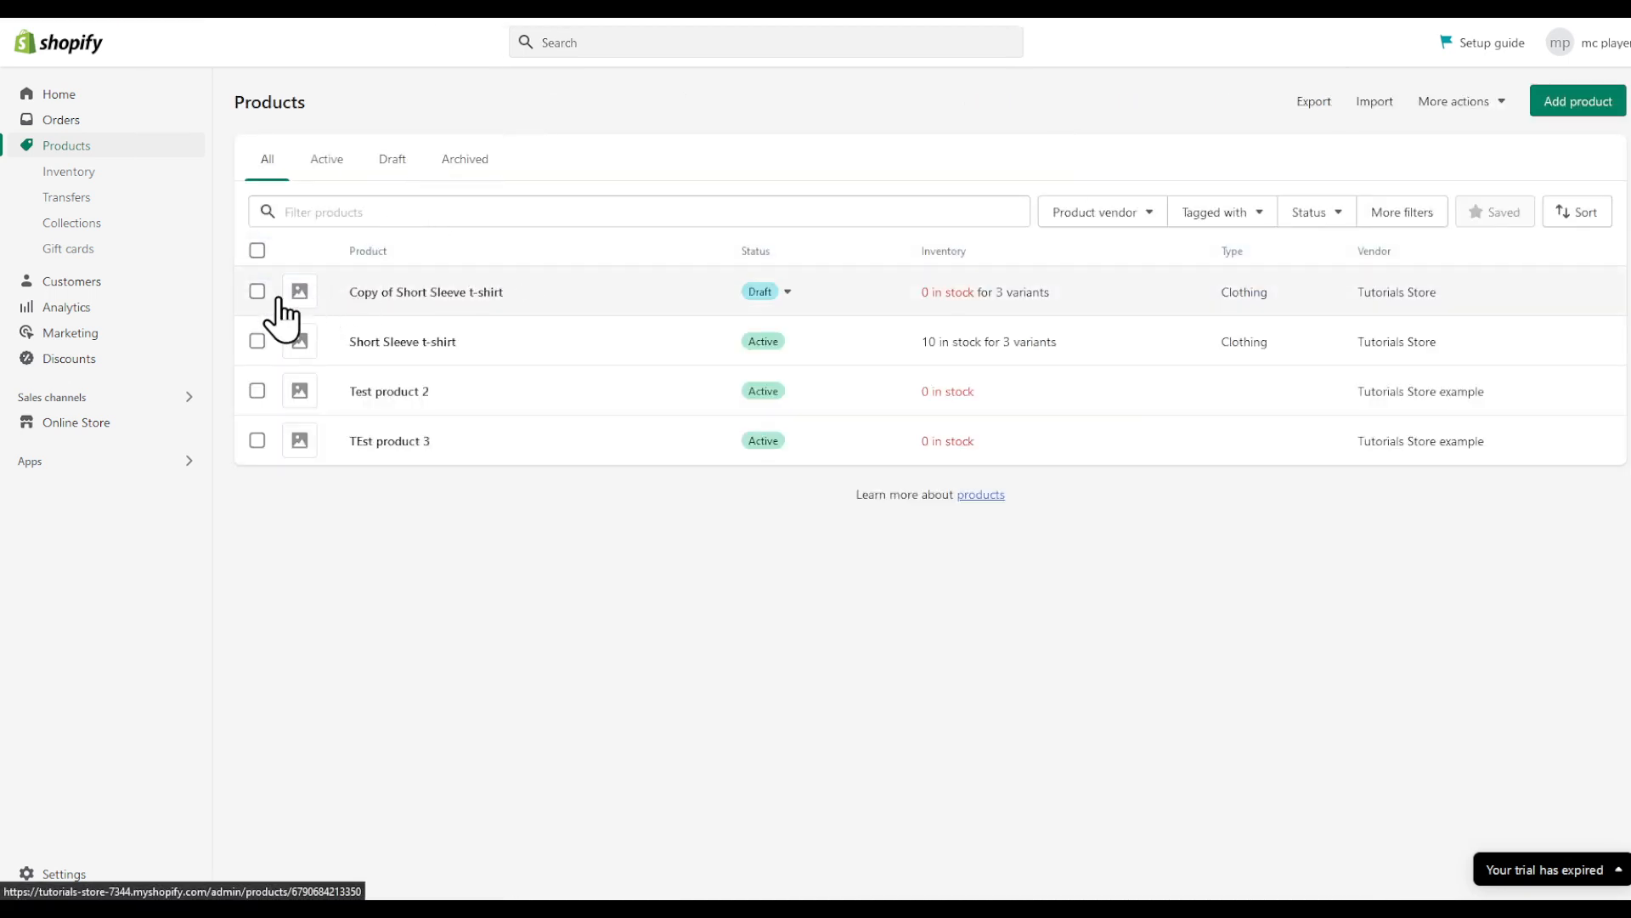
# Step: Tick Copy of Short Sleeve t-shirt, then Short Sleeve t-shirt, and open the Short Sleeve t-shirt page
pyautogui.click(257, 292)
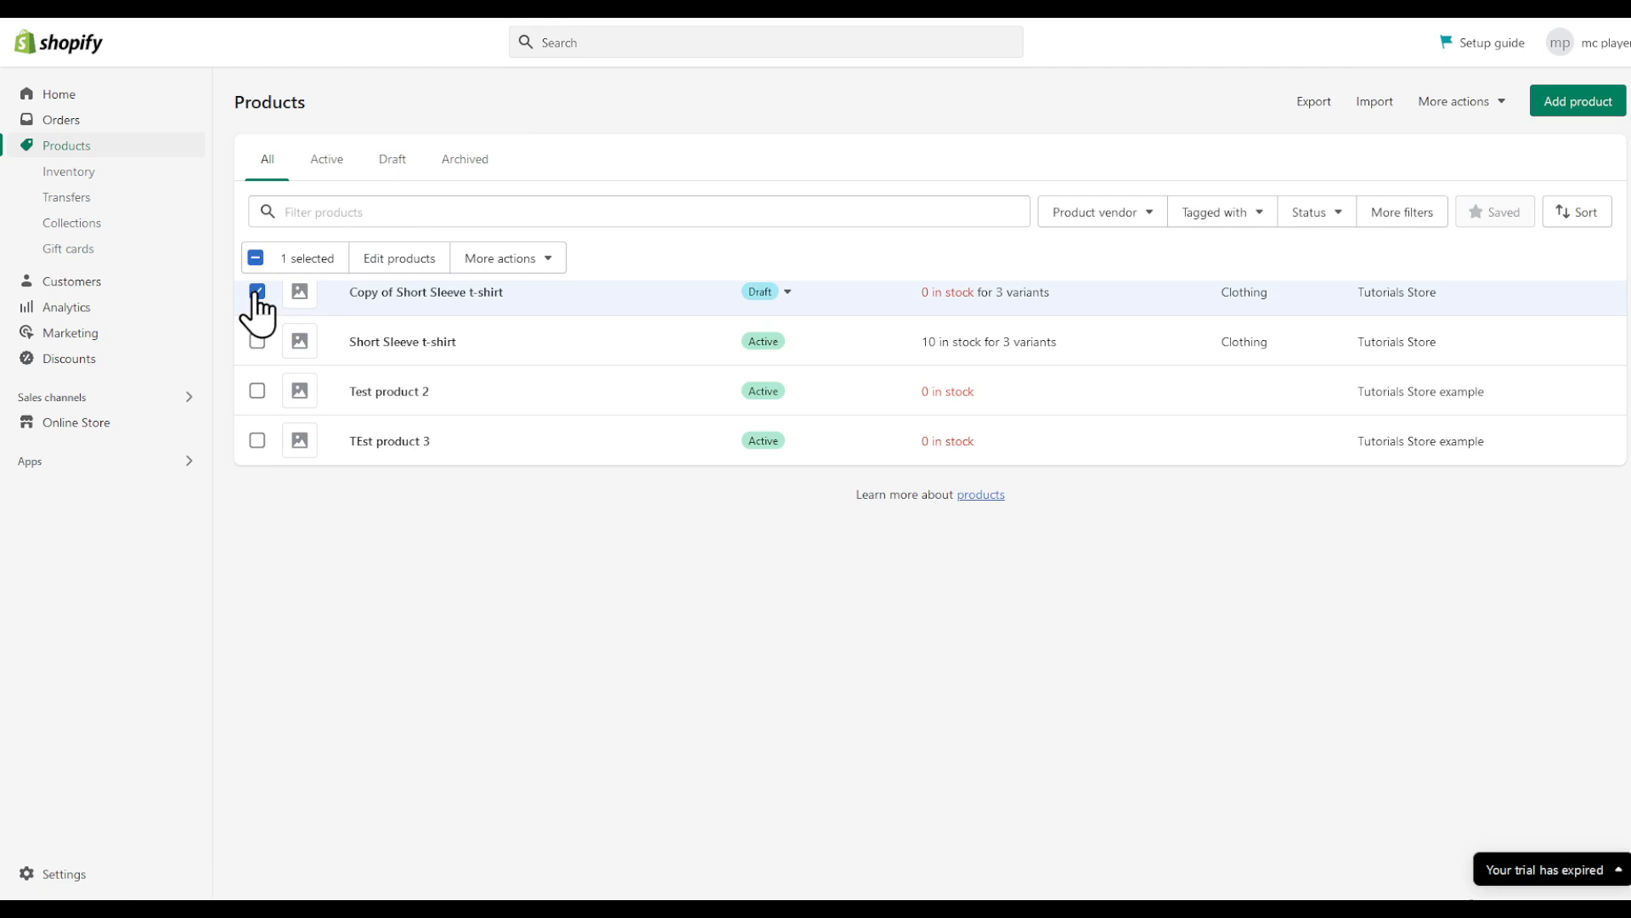
pyautogui.click(1314, 212)
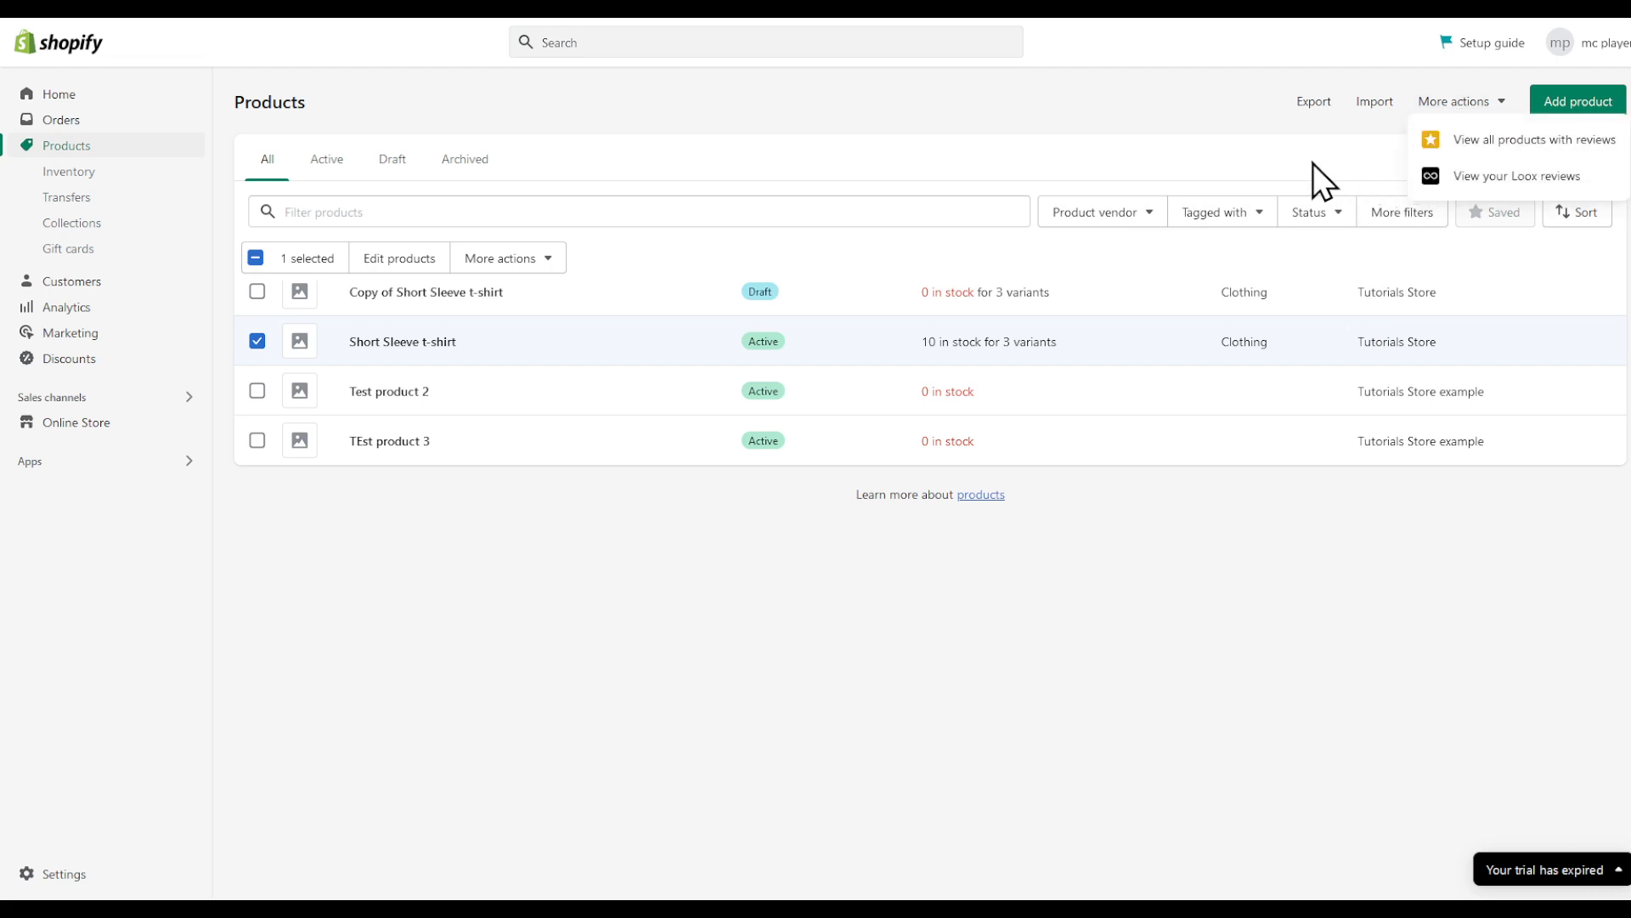
pyautogui.moveTo(464, 158)
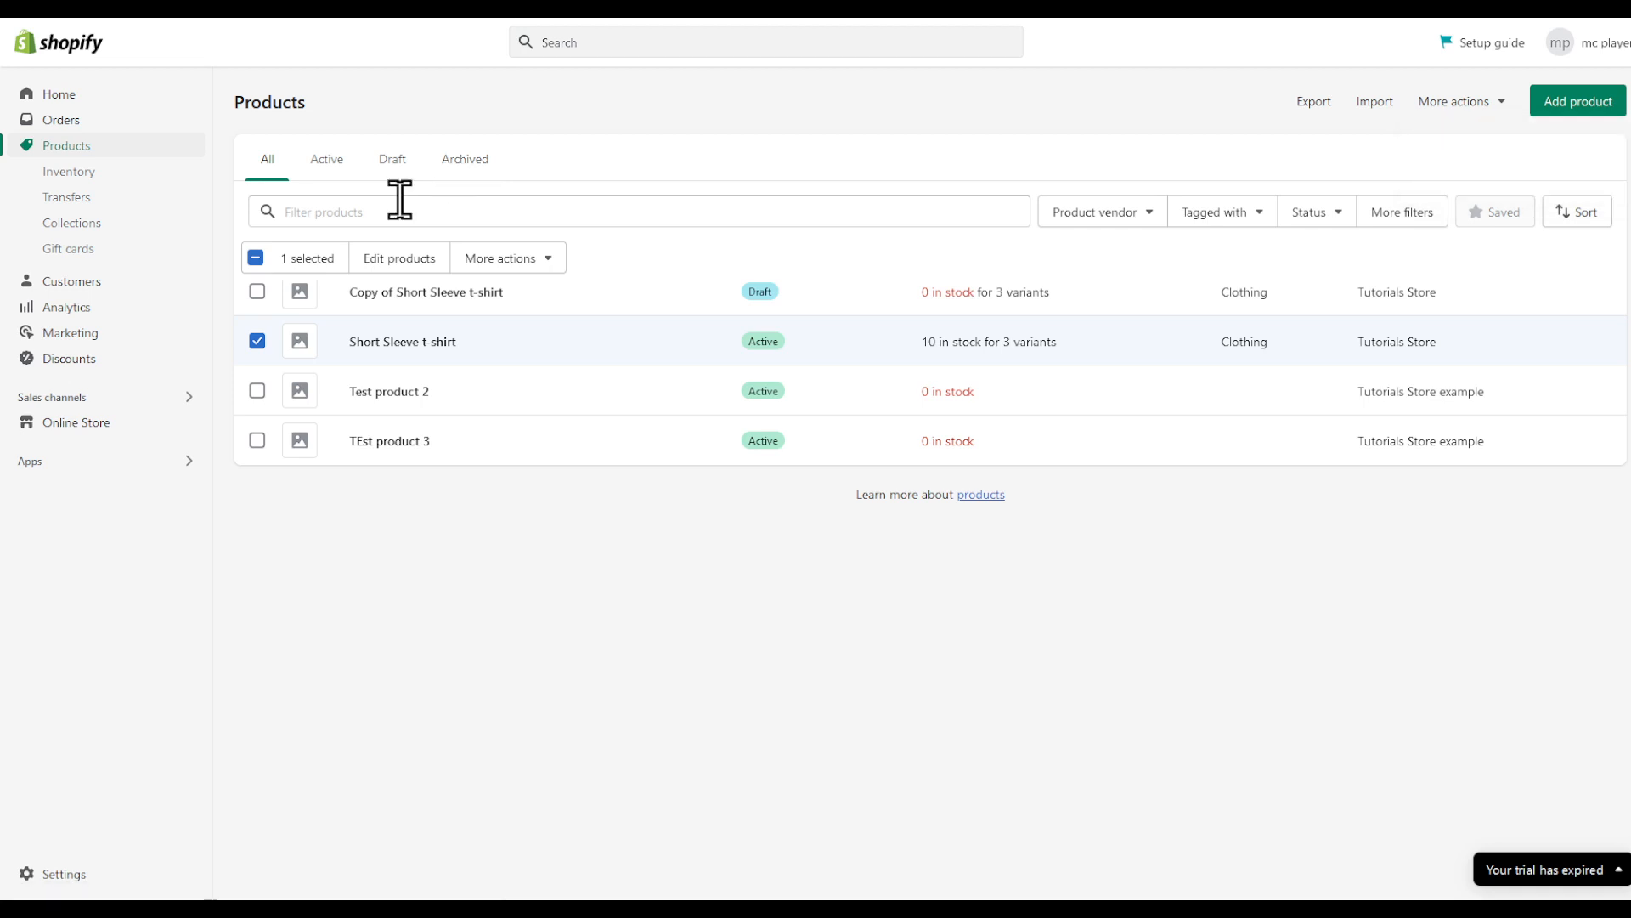
pyautogui.moveTo(402, 341)
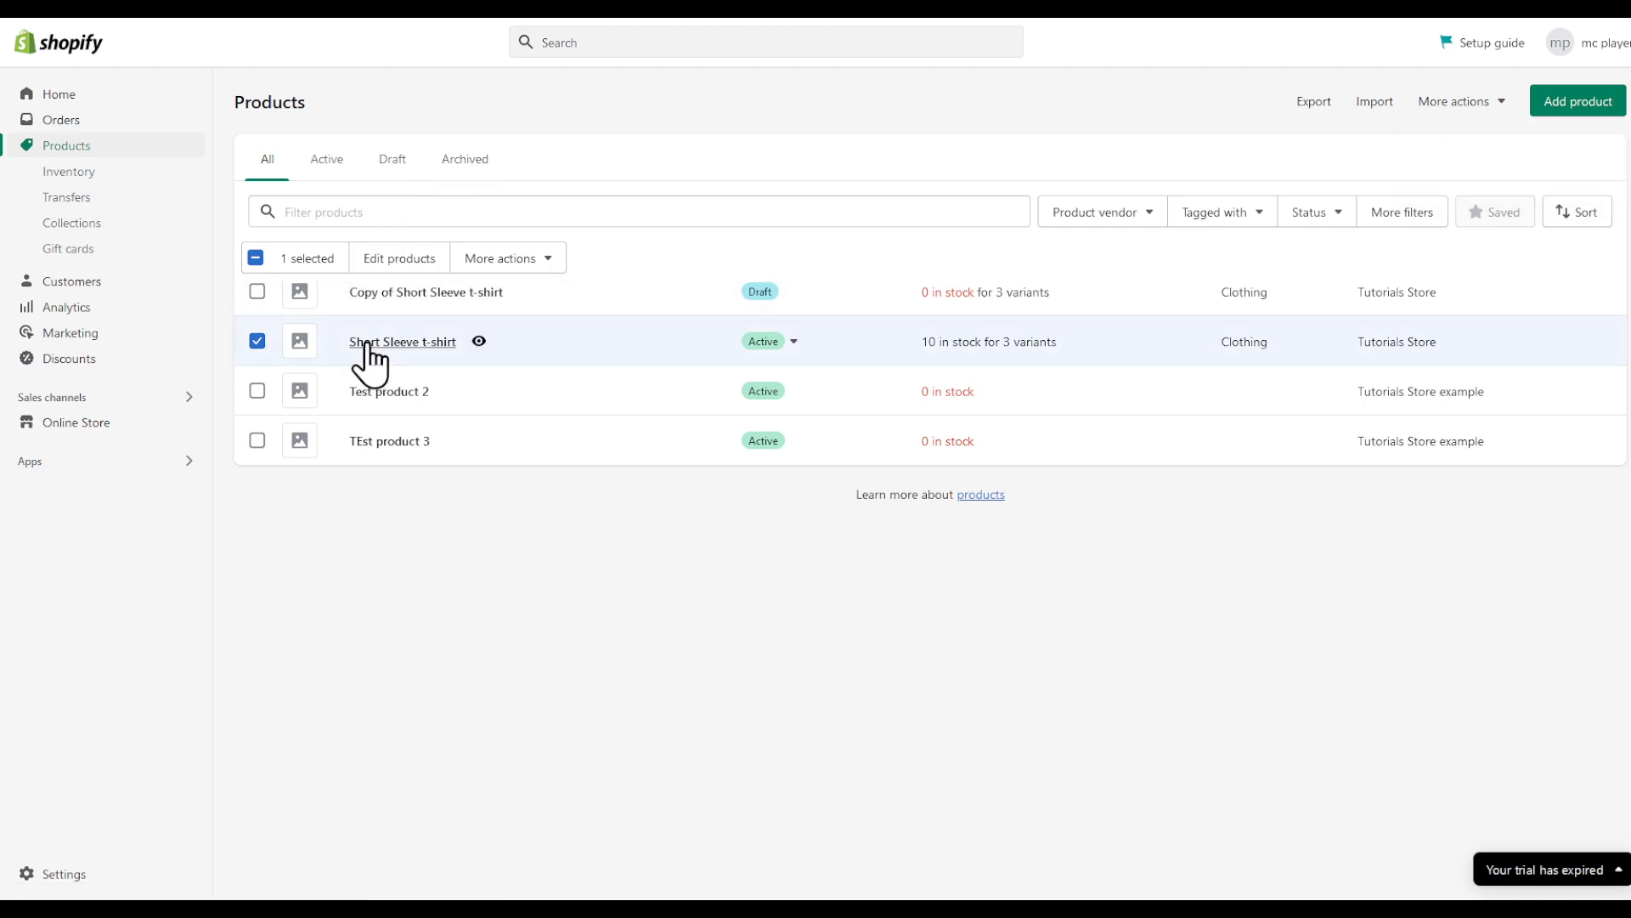
pyautogui.click(401, 342)
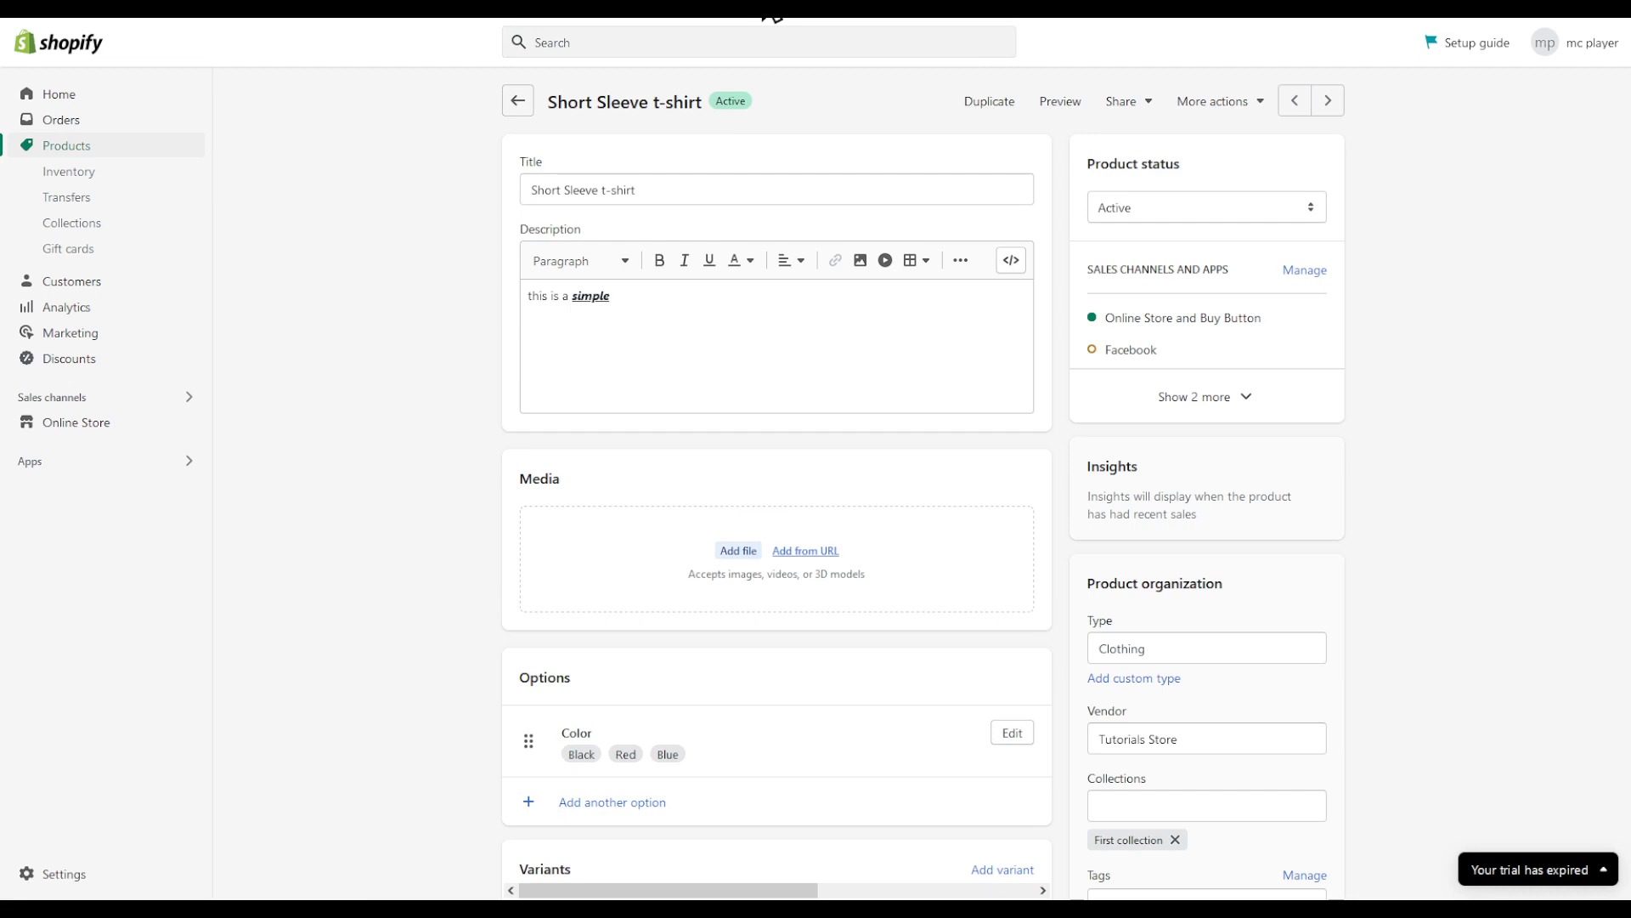
pyautogui.click(758, 41)
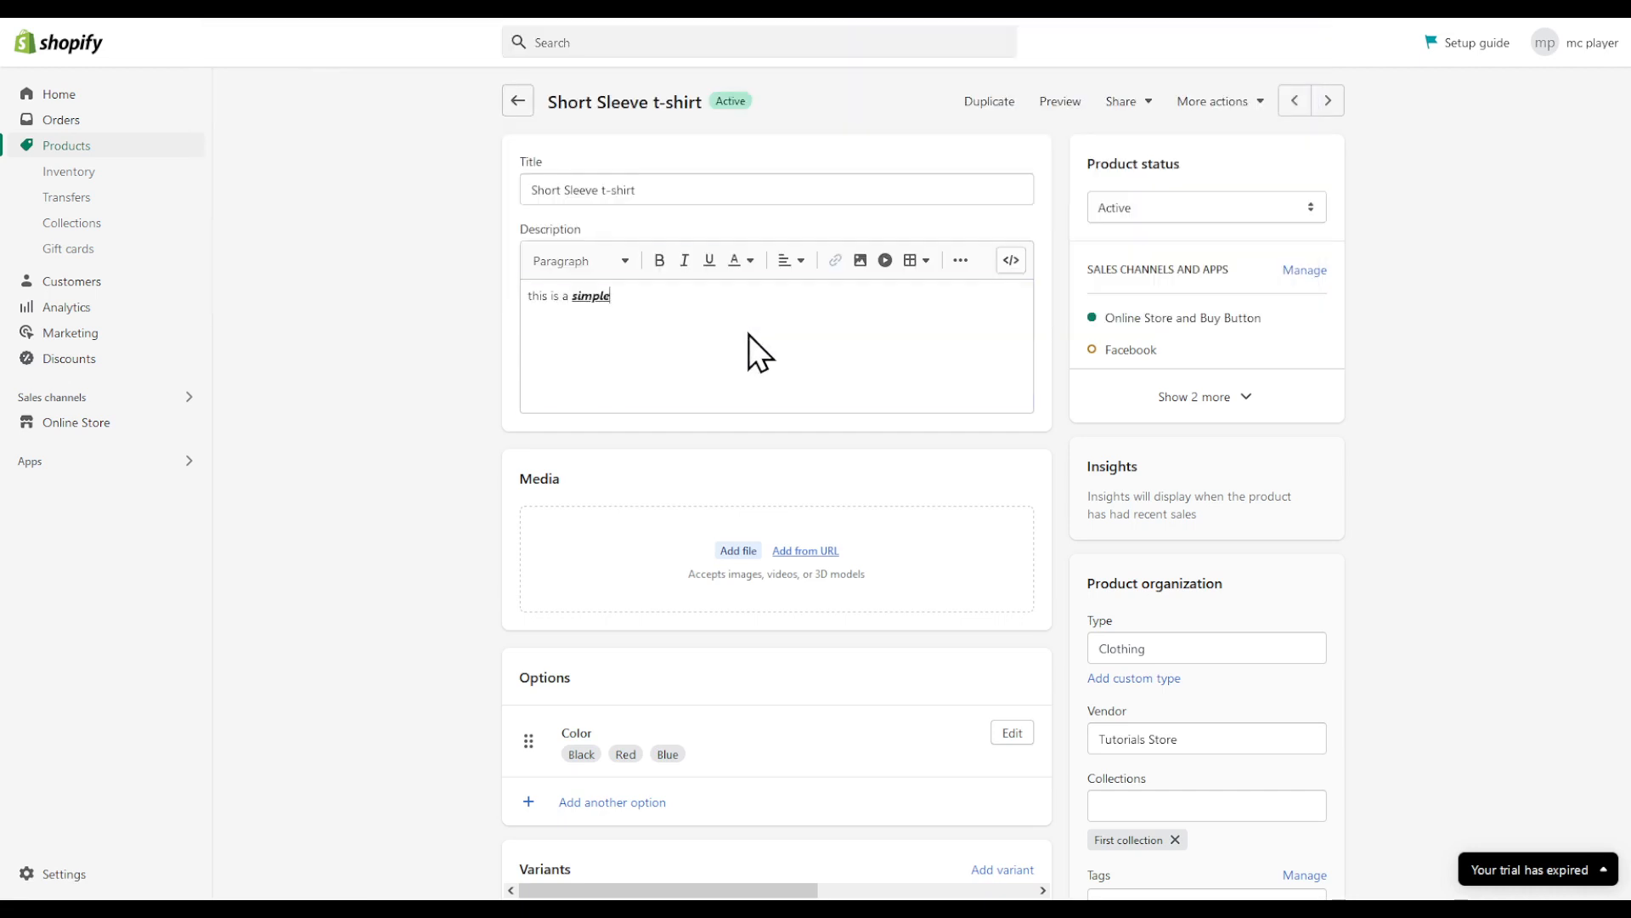
pyautogui.click(775, 347)
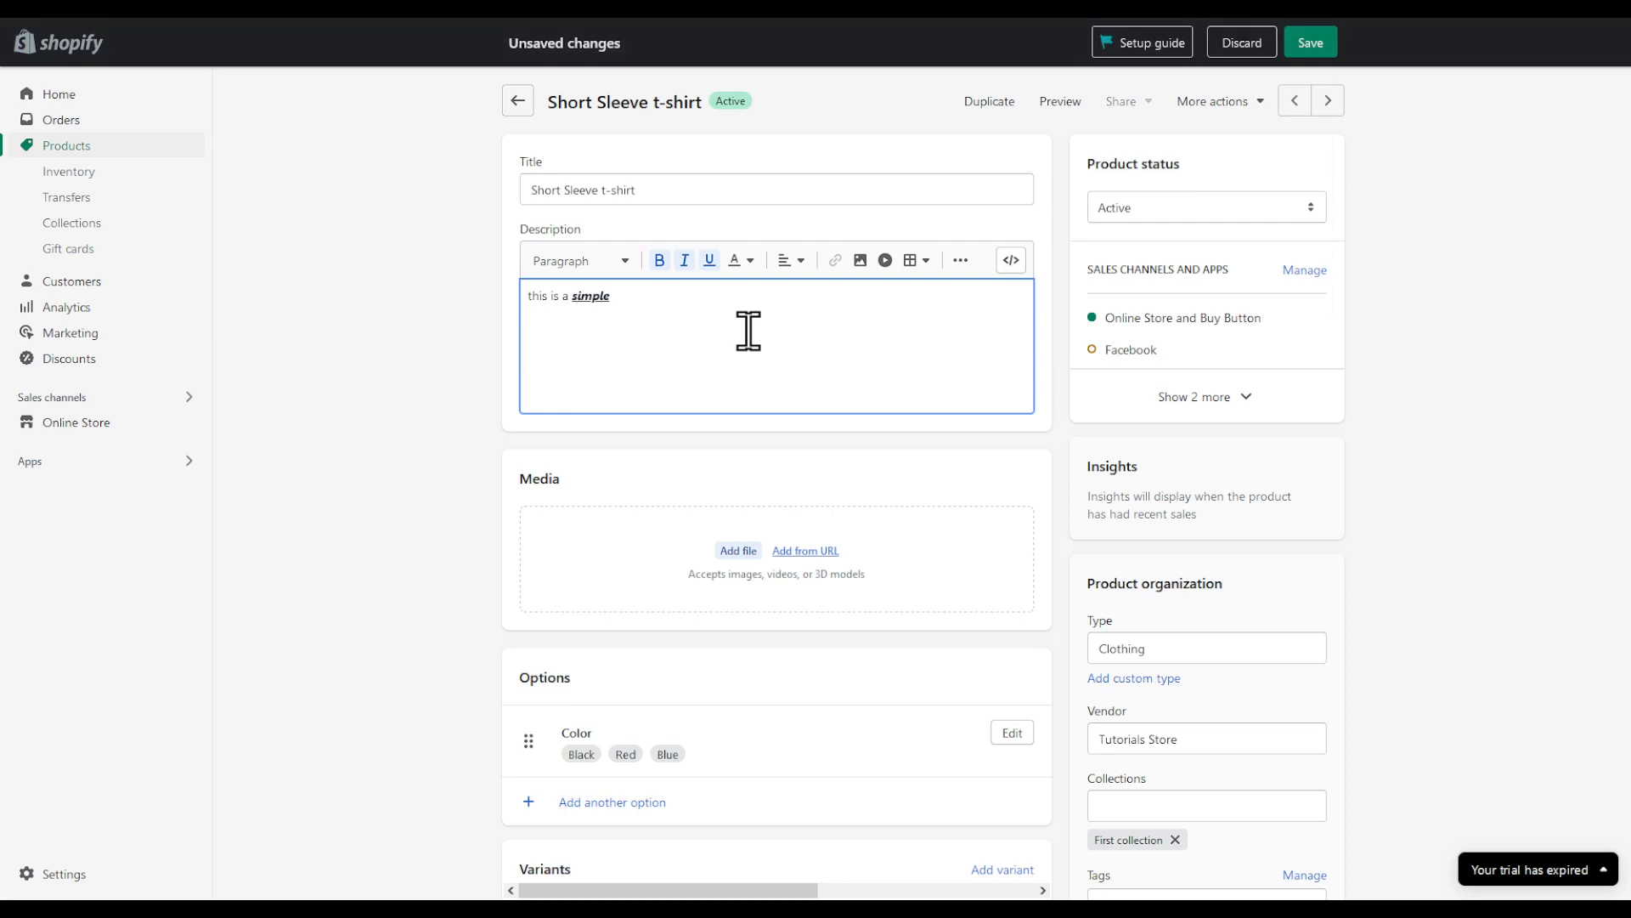
pyautogui.press('Ctrl+f')
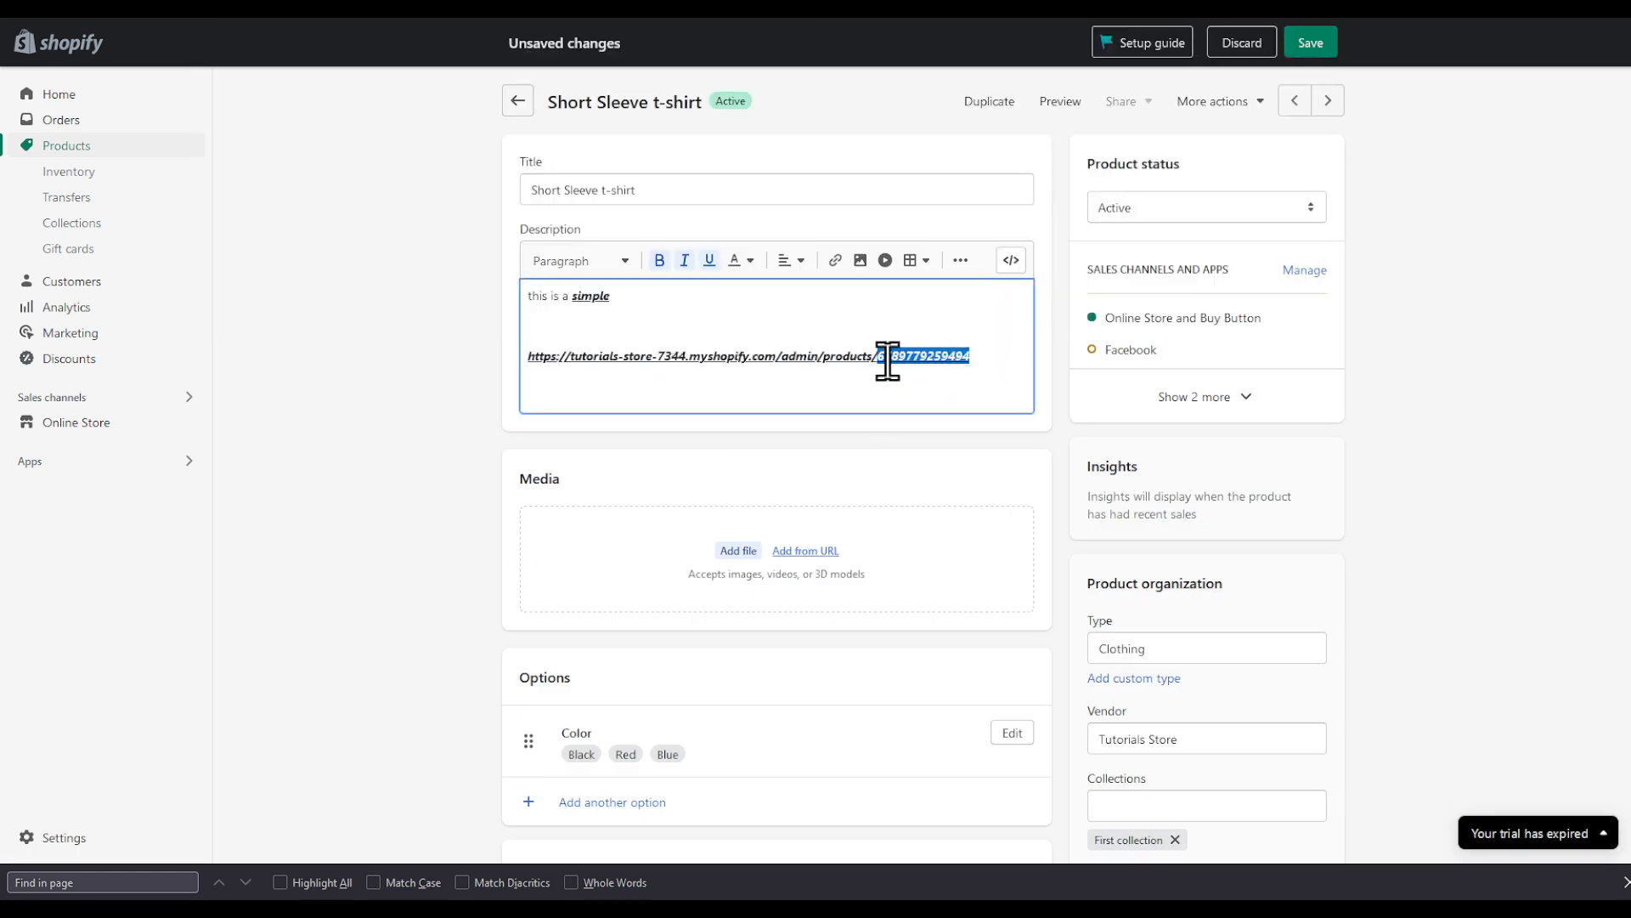
pyautogui.press('Backspace')
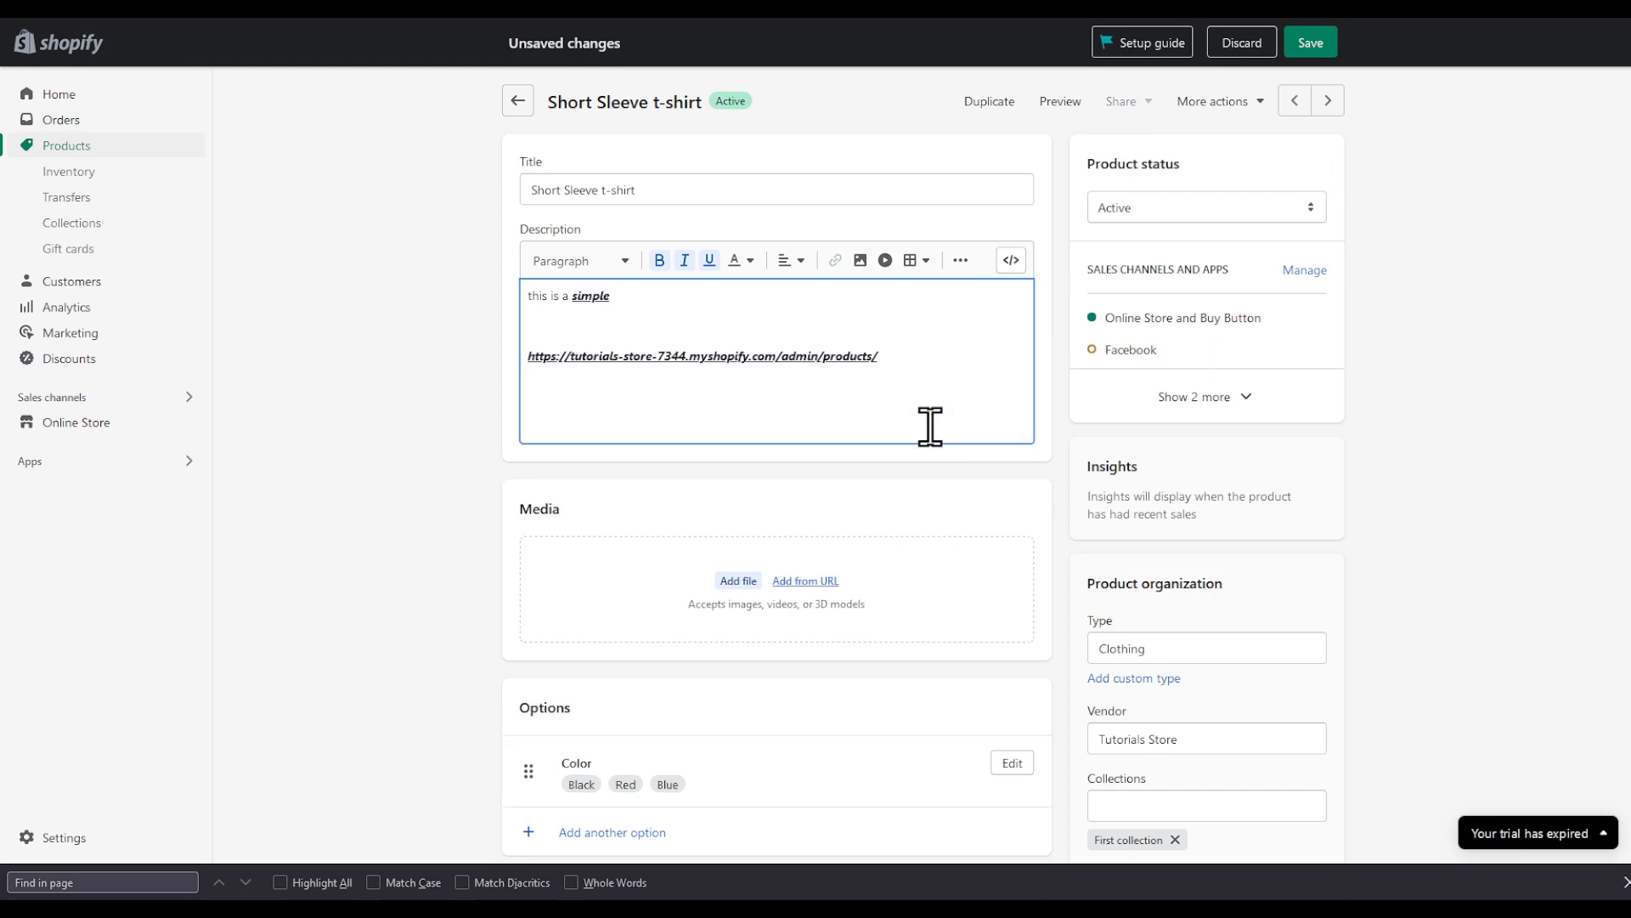
pyautogui.write('6789779259494')
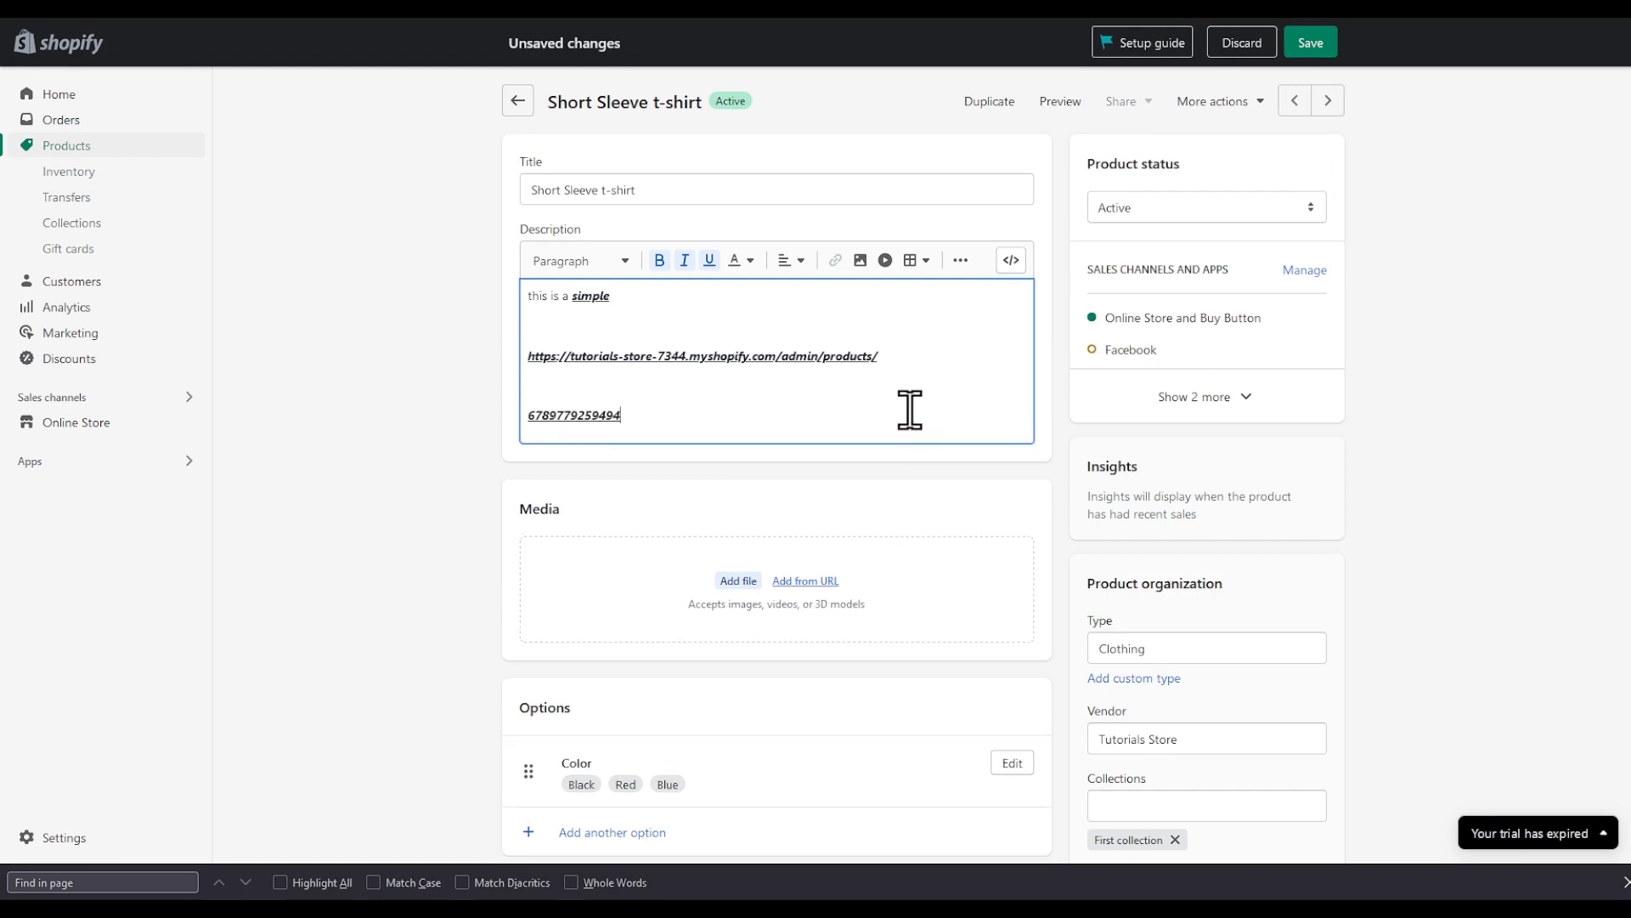